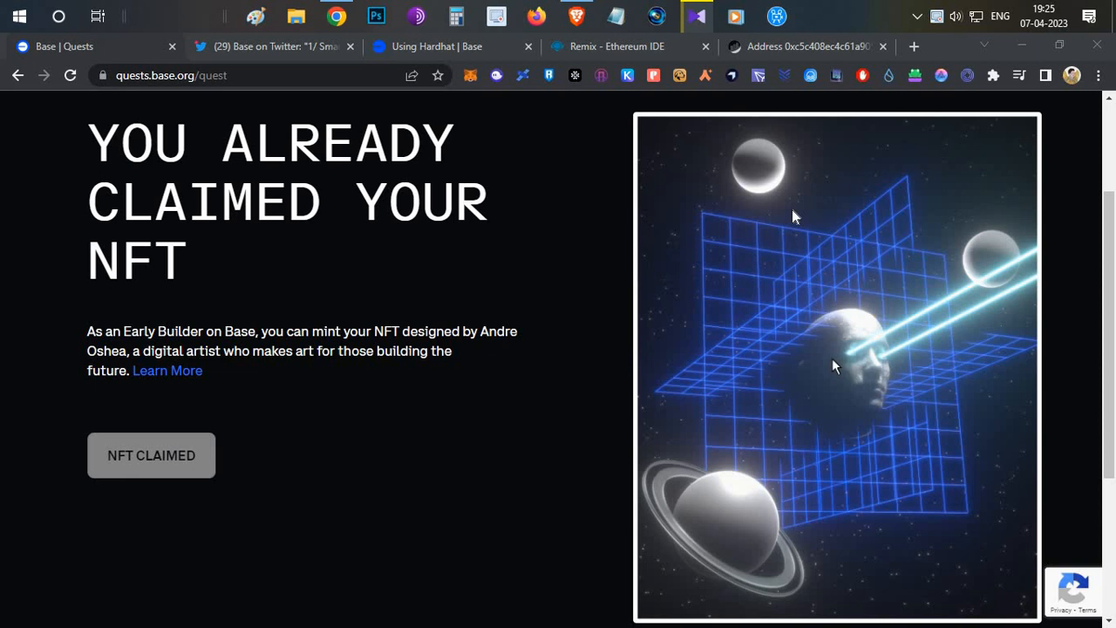
mouse_move(428, 426)
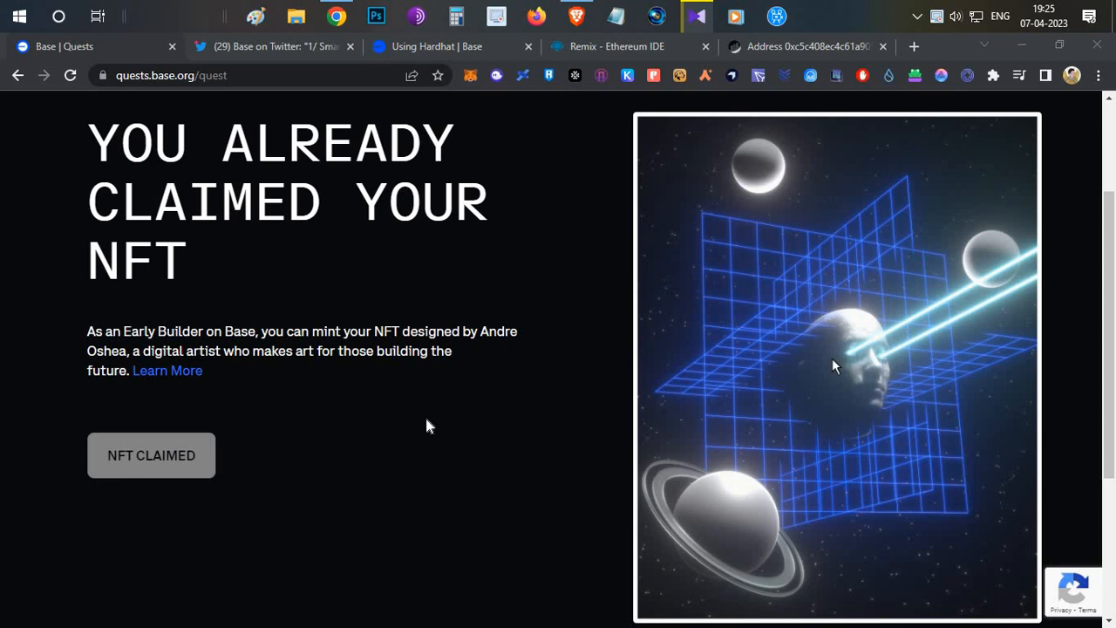
Look over the Builder Quest thread, claimed-NFT quest page and YouTube channel videos.
left_click(273, 46)
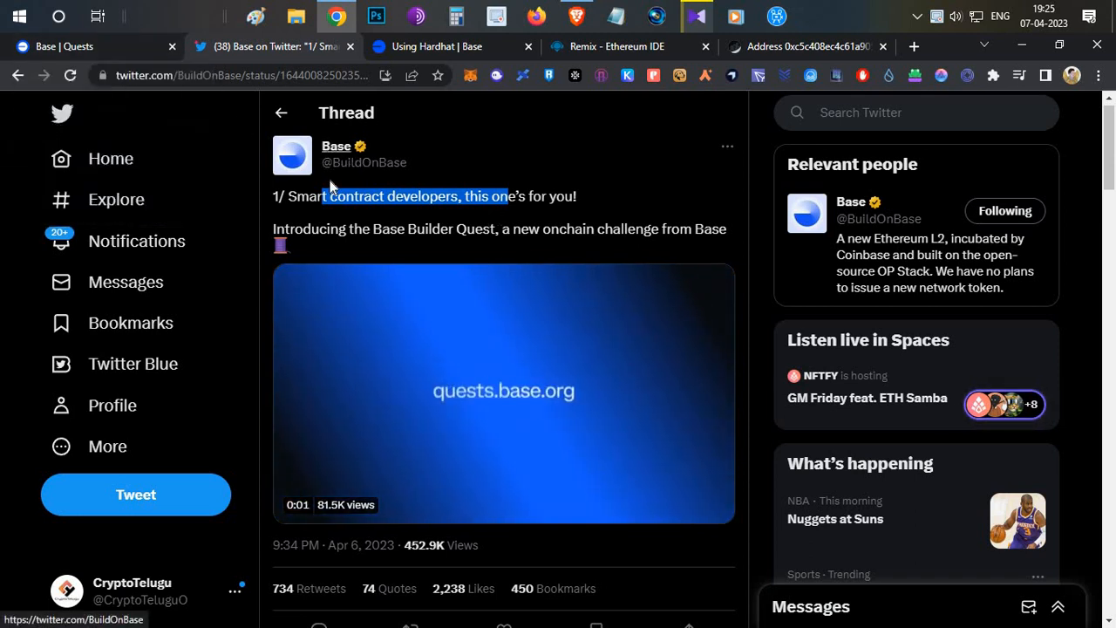
left_click(87, 46)
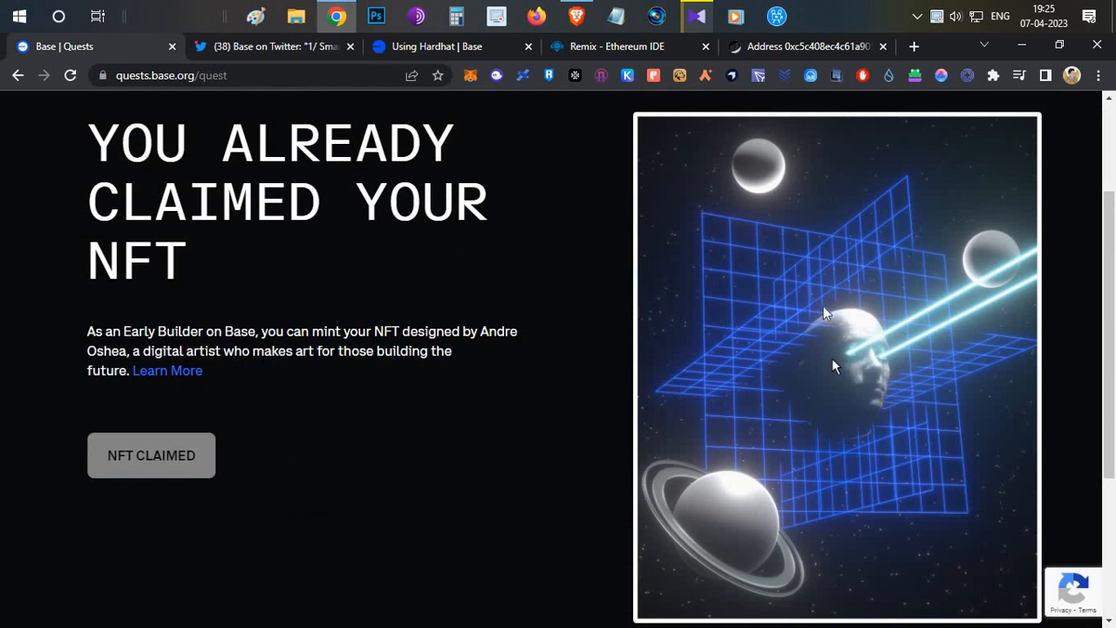
mouse_move(535, 272)
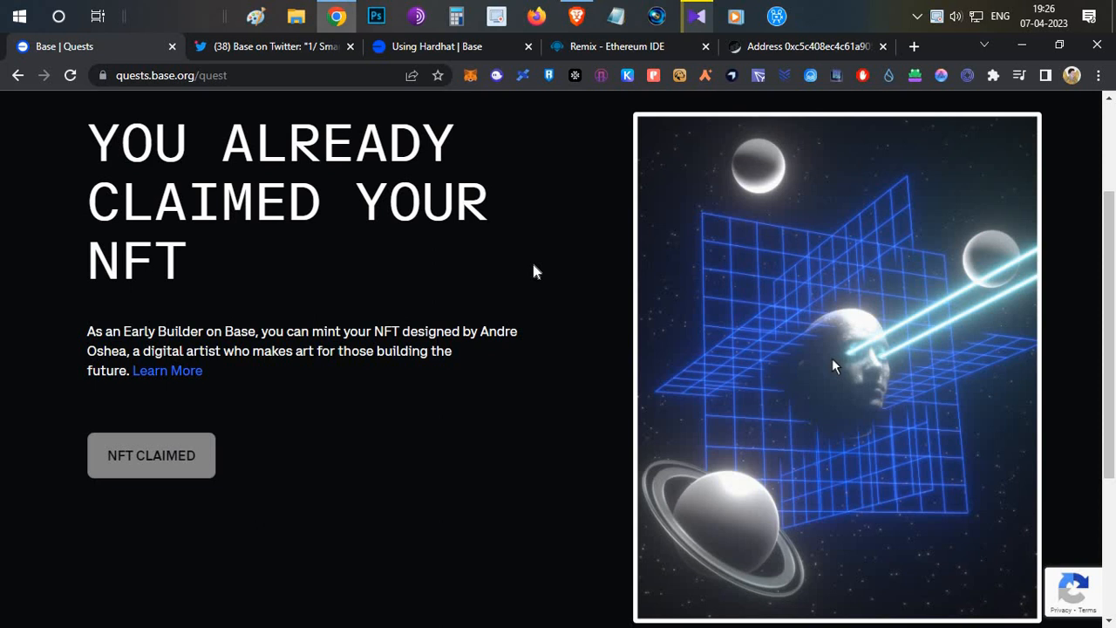
mouse_move(594, 315)
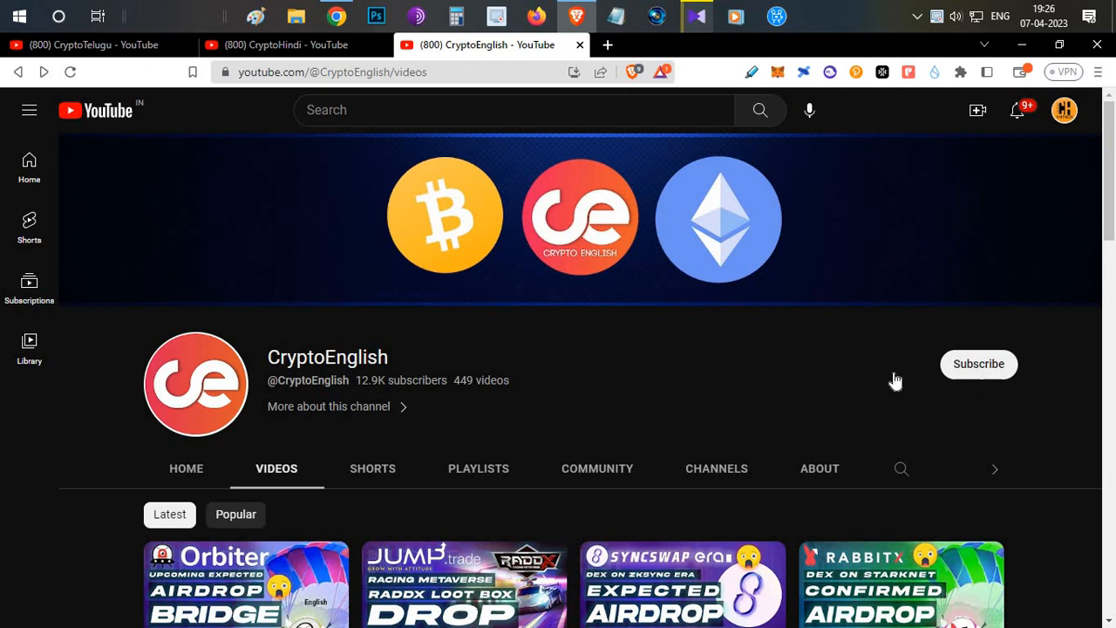
scroll("down", 3)
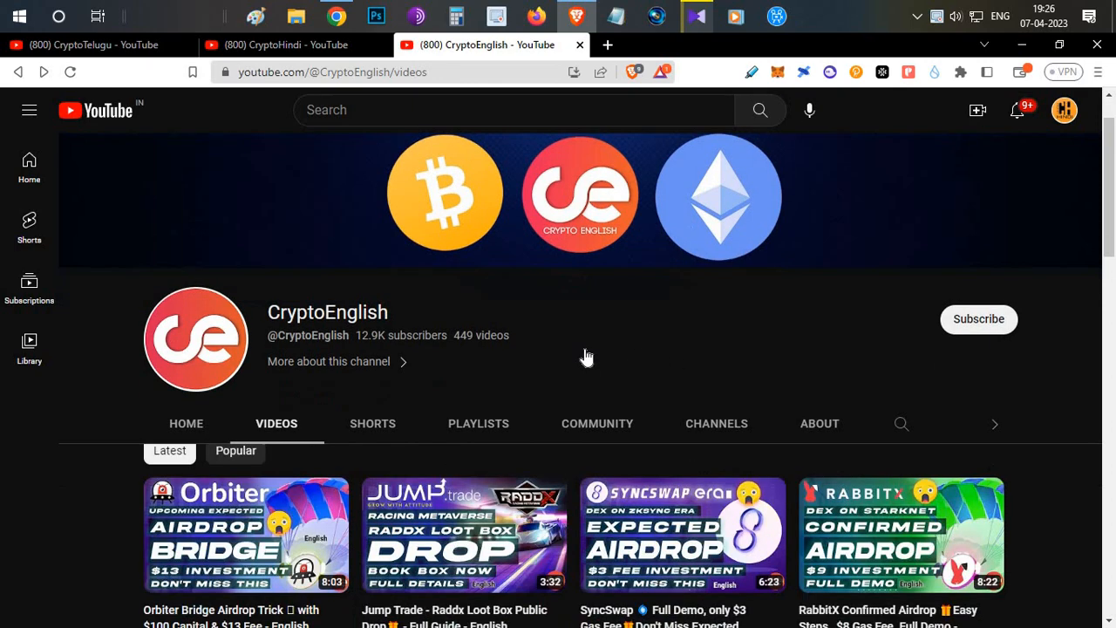
scroll("down", 3)
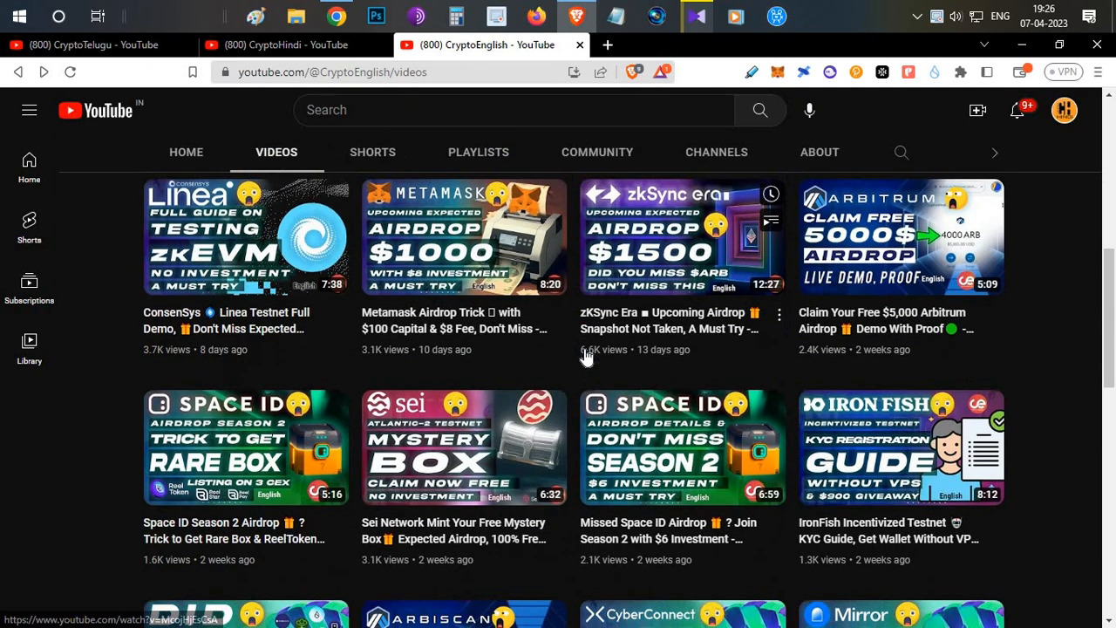
scroll("up", 3)
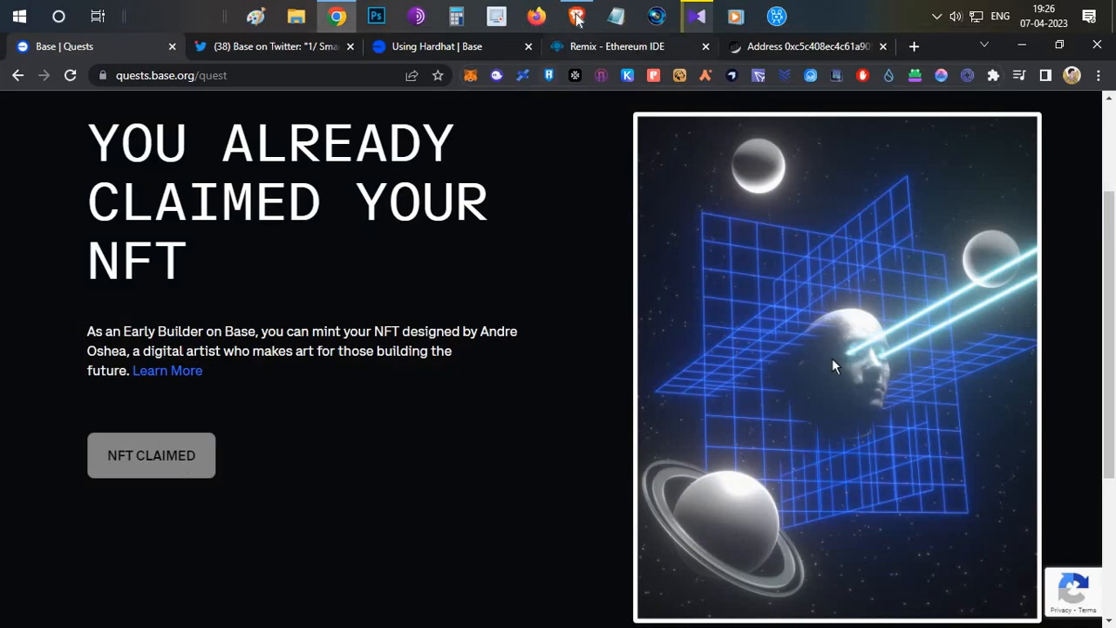
left_click(576, 15)
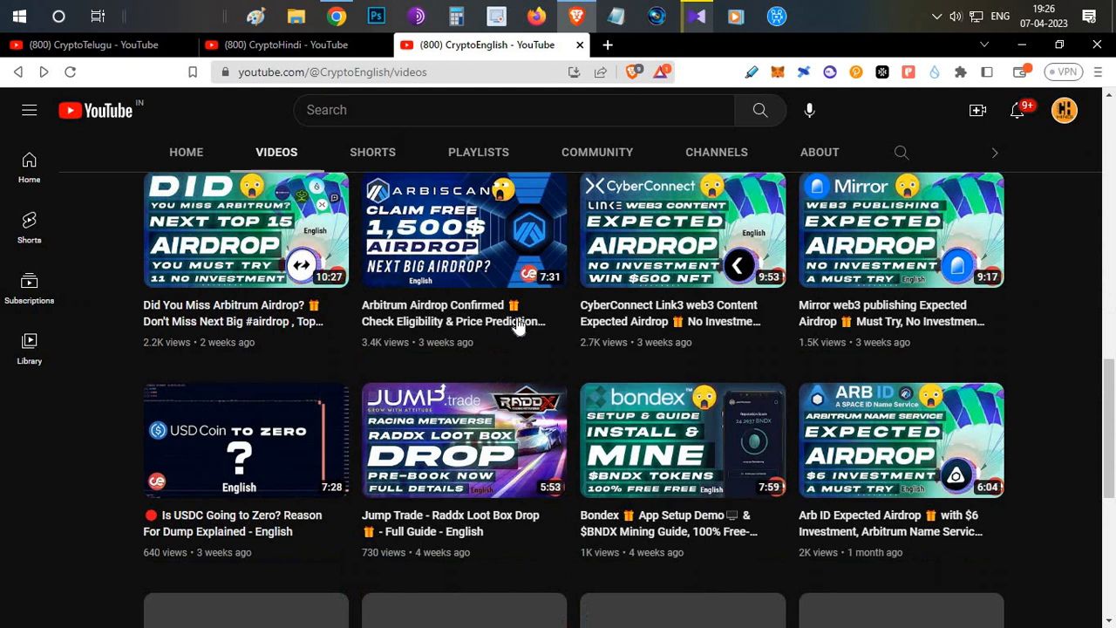
scroll("down", 3)
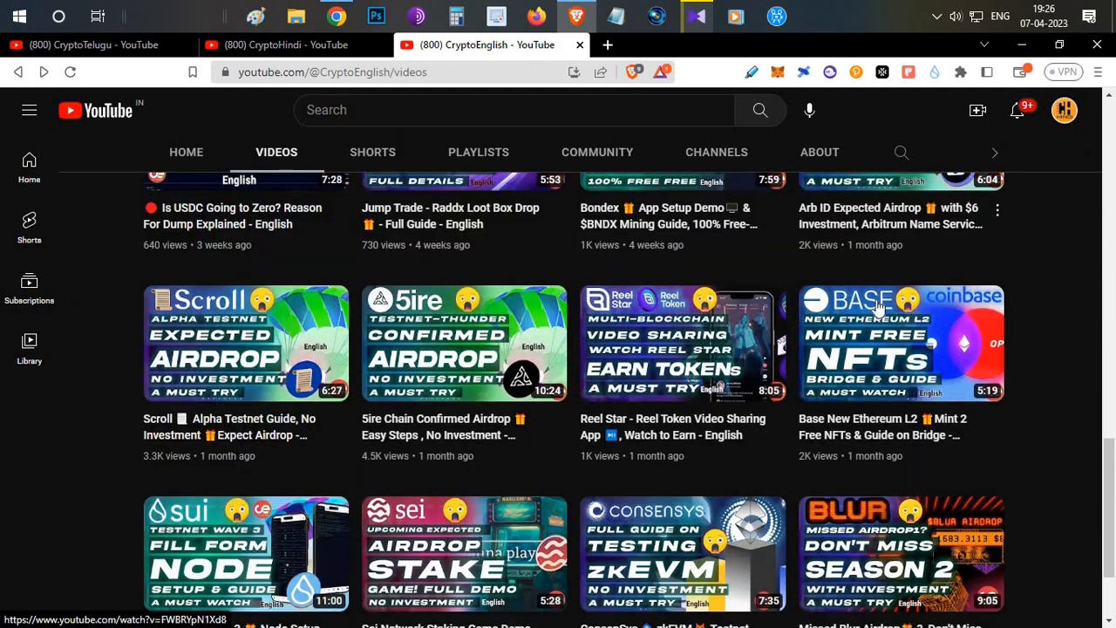
mouse_move(1050, 387)
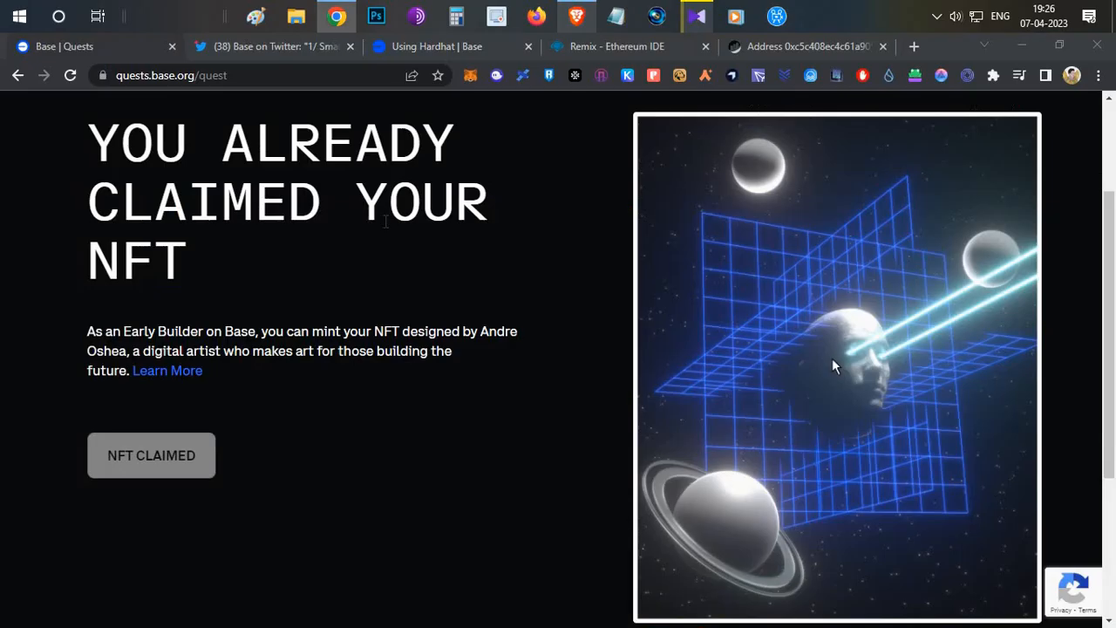
Return to the Base Builder Quest thread and scroll to its second NFT mint post.
left_click(273, 46)
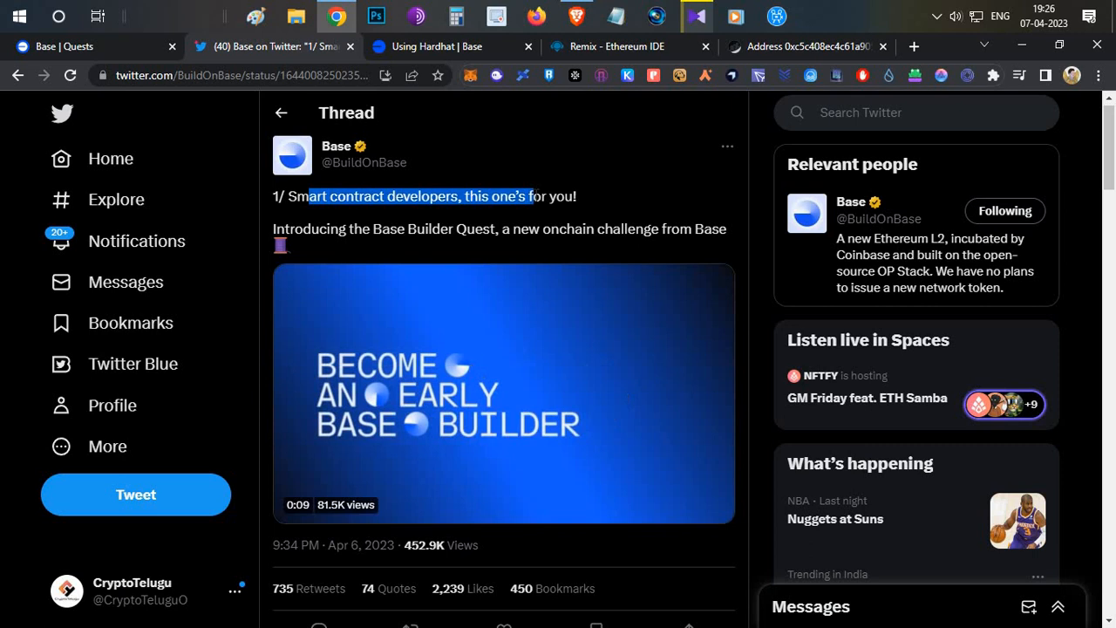
scroll("down", 3)
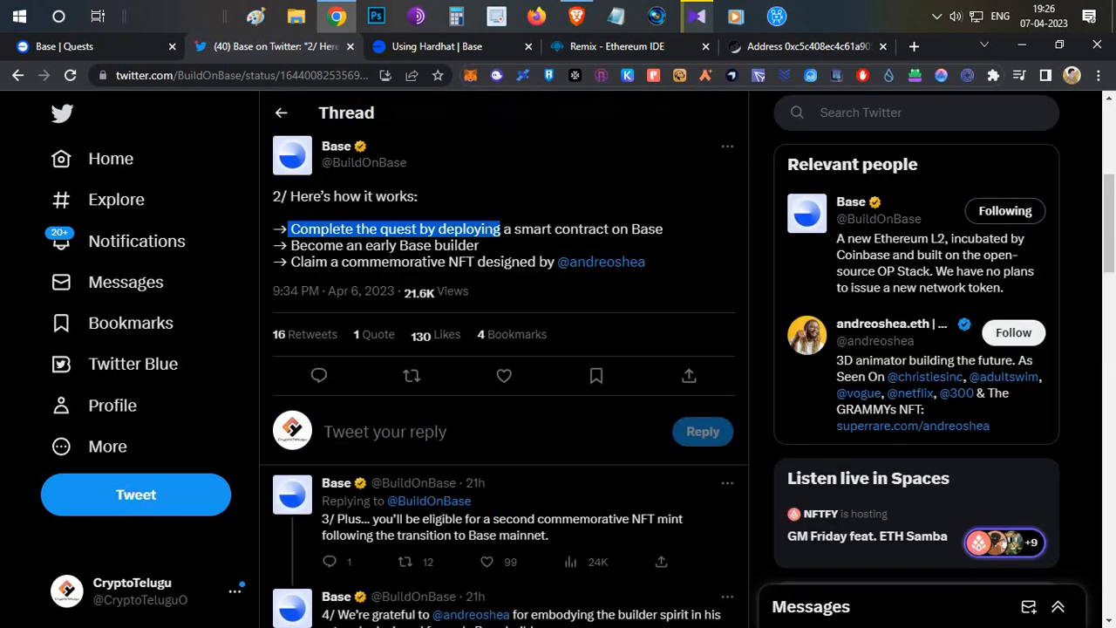
scroll("down", 3)
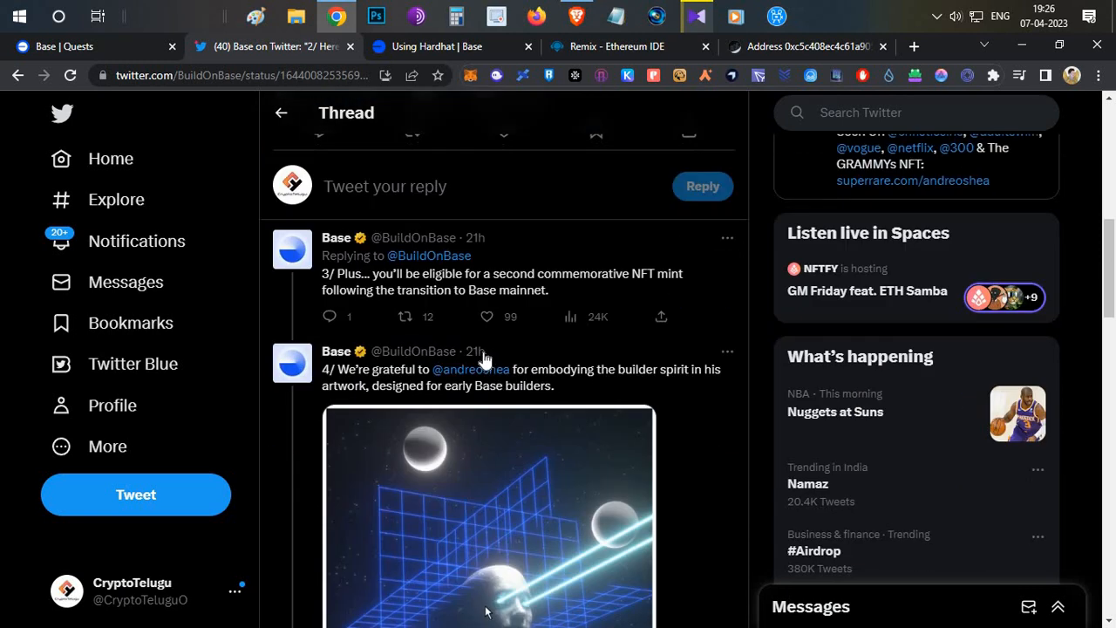
scroll("down", 3)
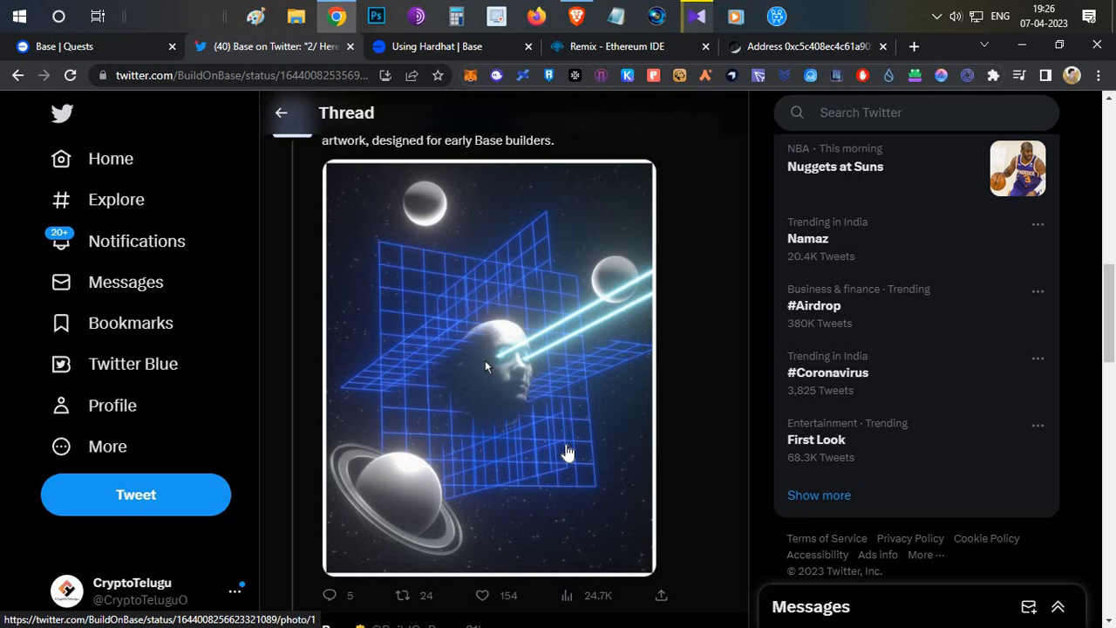
scroll("up", 3)
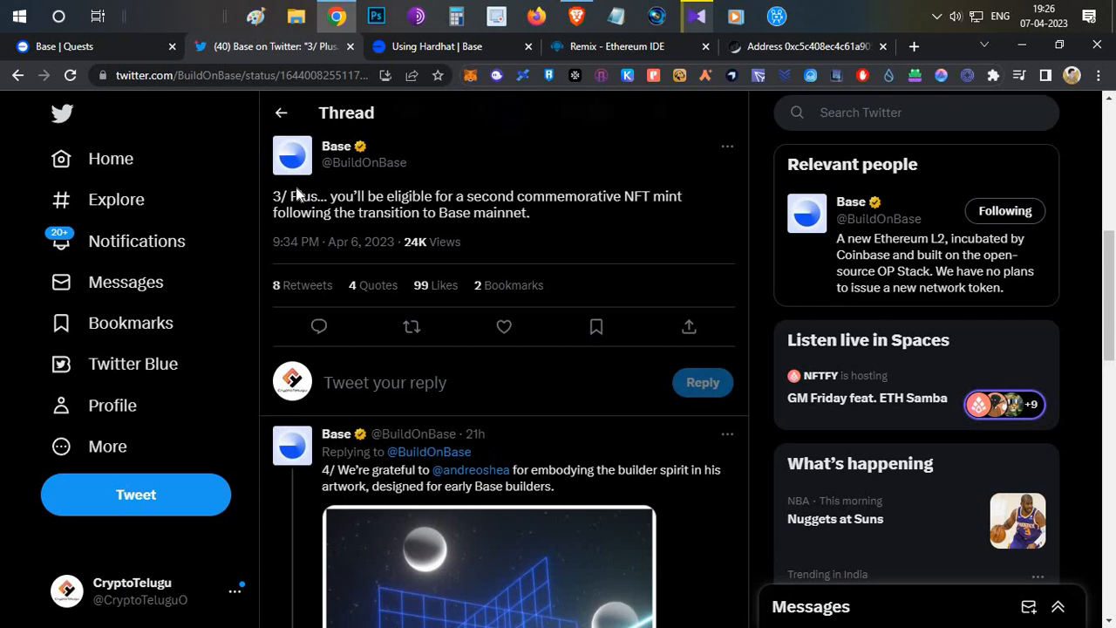
Highlight 'mainnet' in the tweet, then scroll up through replies to the quest-introduction tweet.
double_click(303, 195)
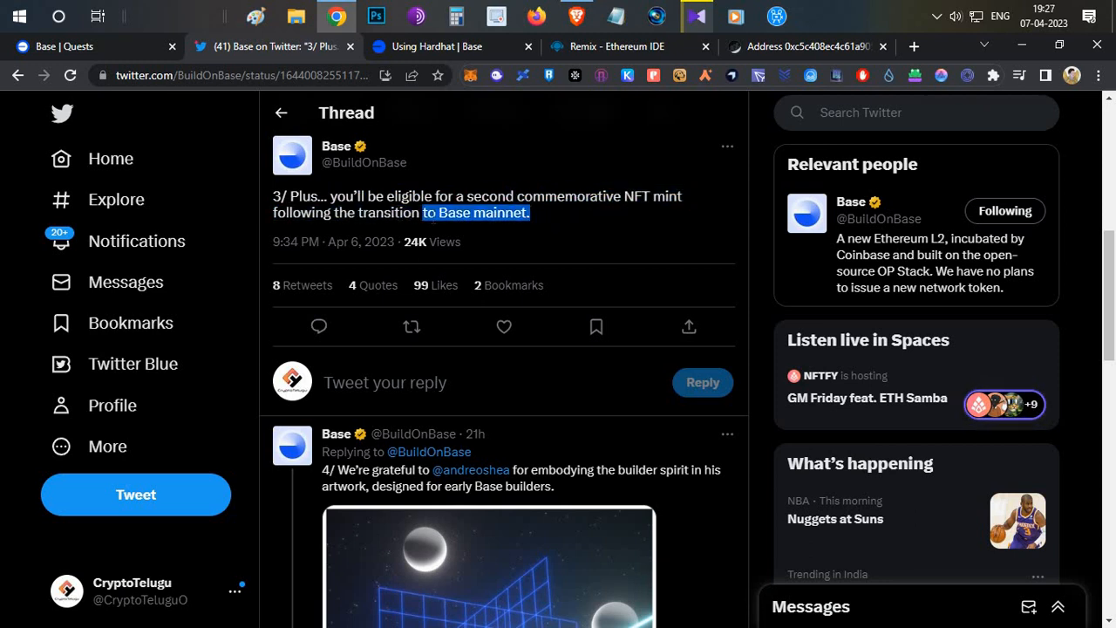
scroll("down", 3)
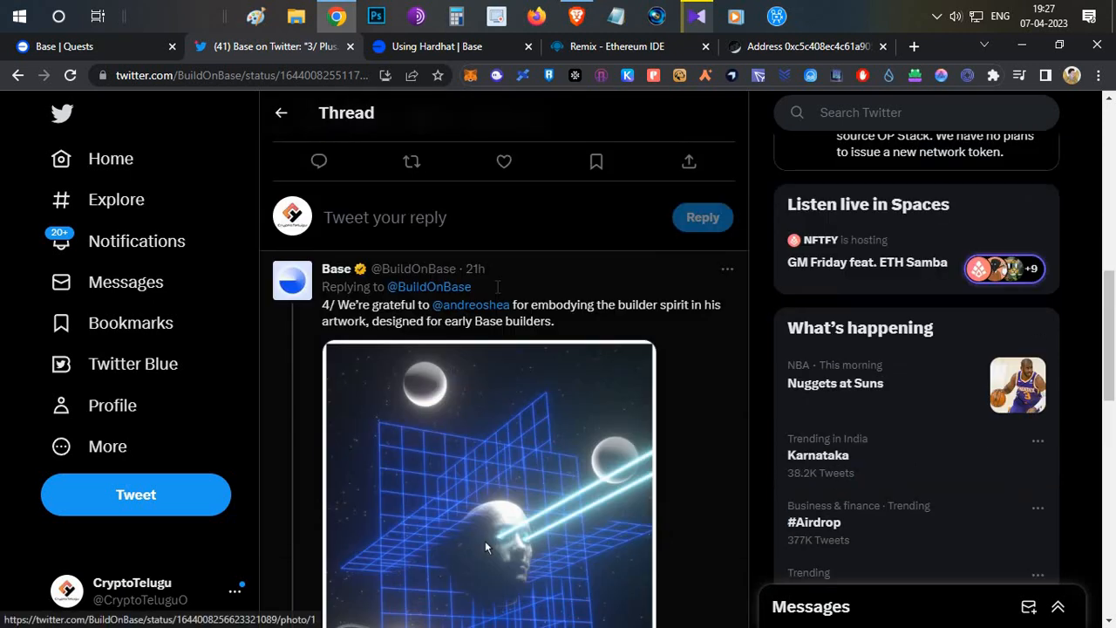
scroll("up", 3)
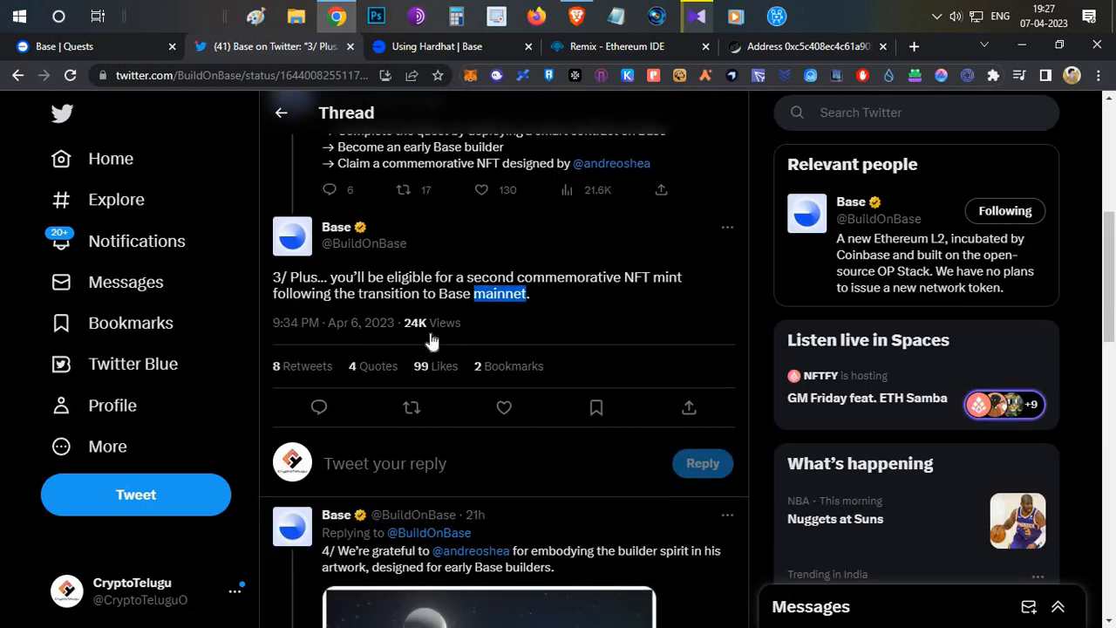
scroll("down", 3)
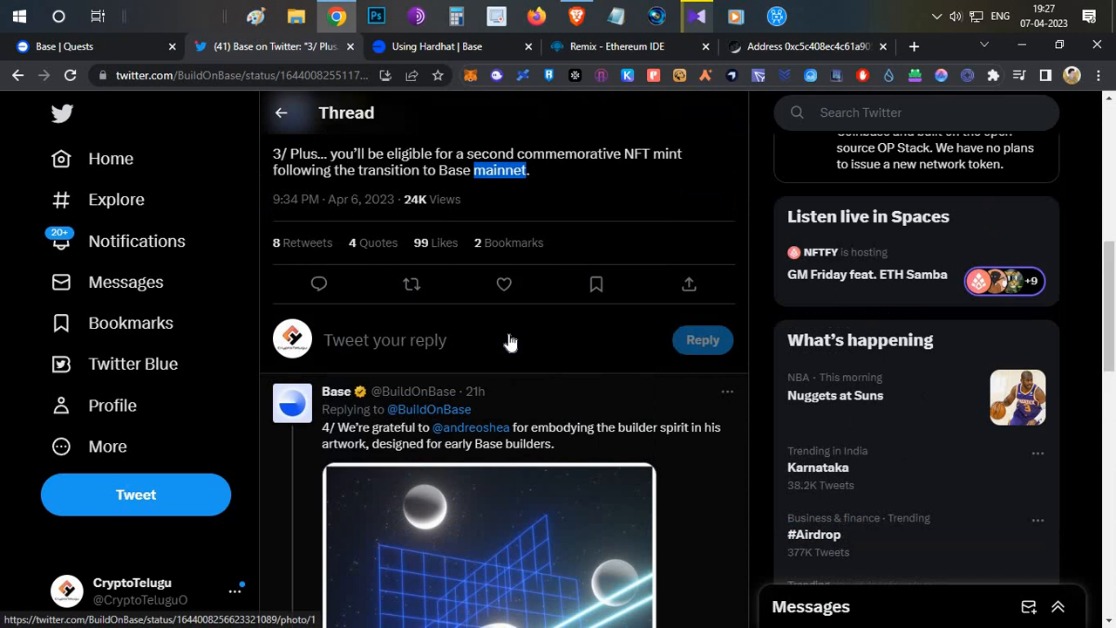
scroll("down", 3)
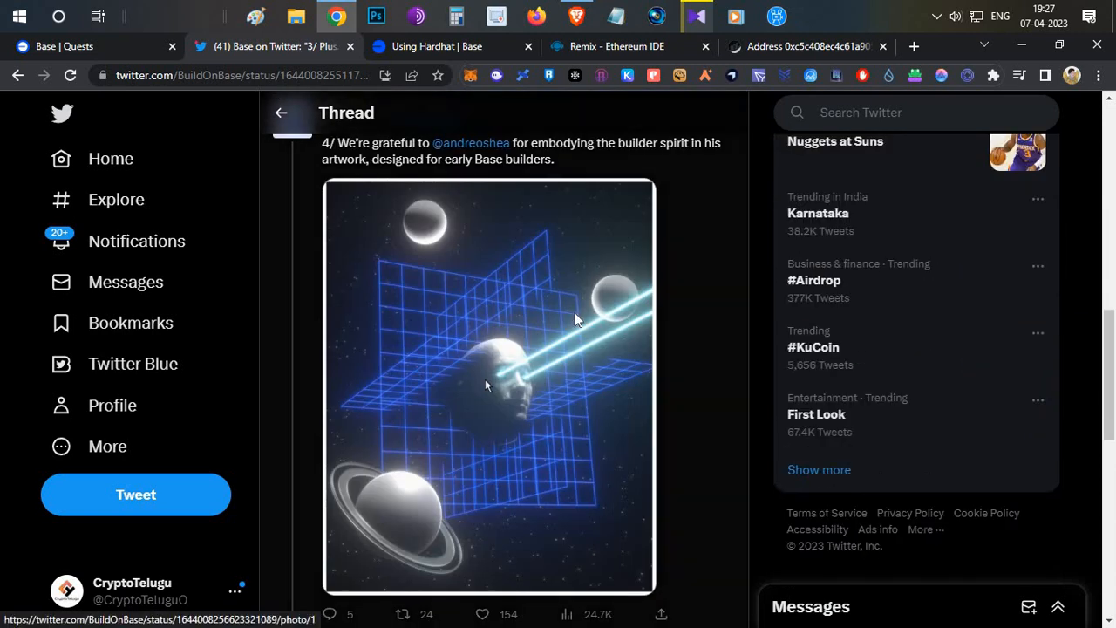
scroll("up", 3)
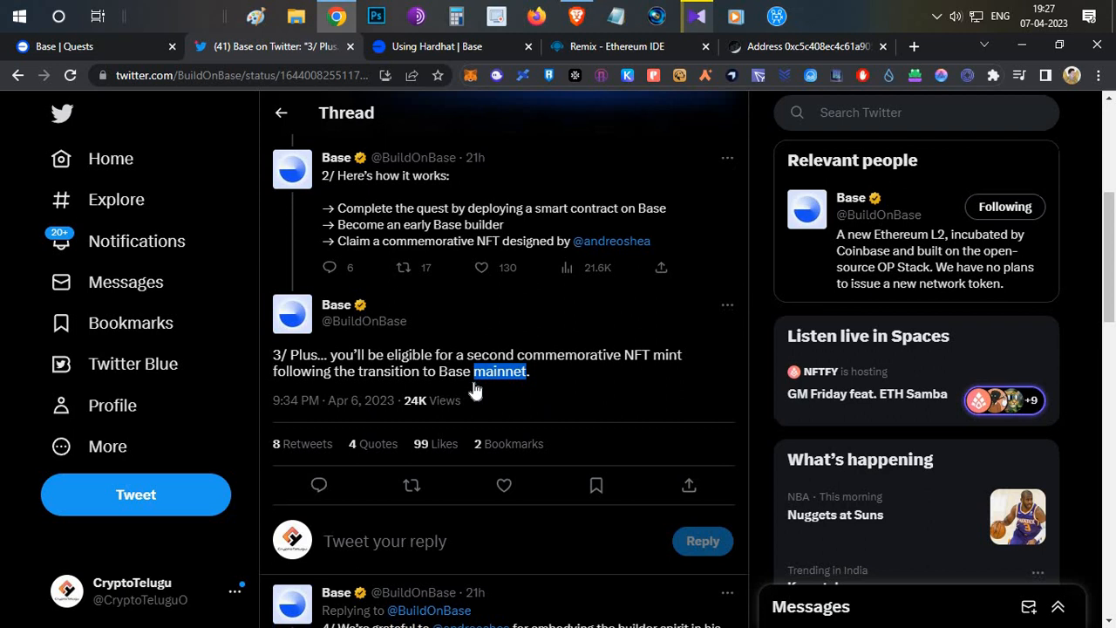
scroll("up", 3)
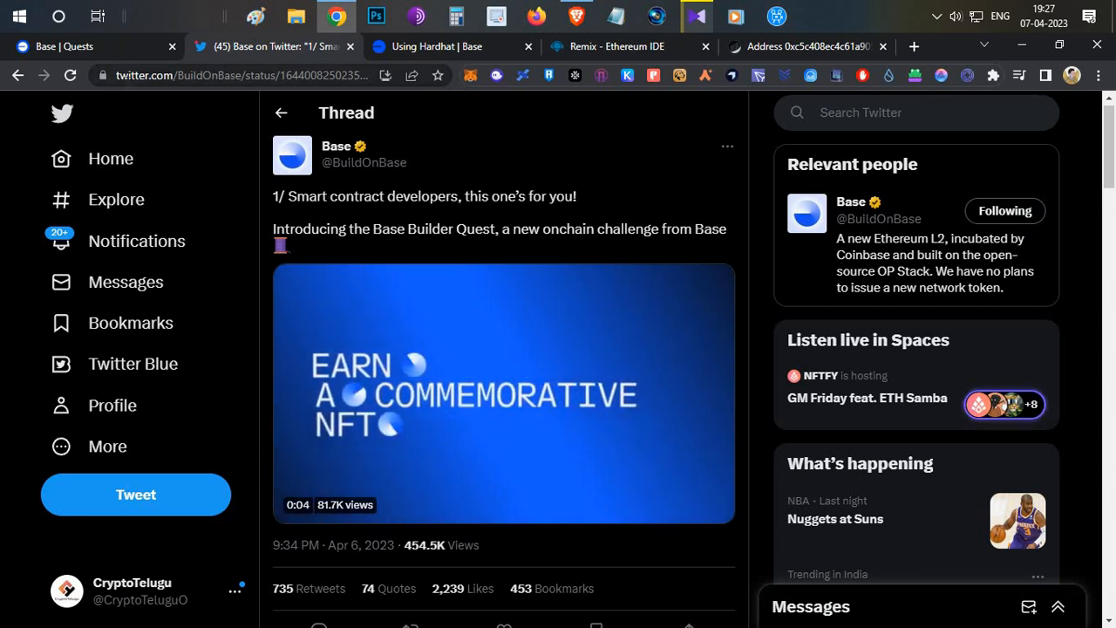
Switch to the quests.base.org tab showing the early-builder NFT as claimed.
left_click(96, 46)
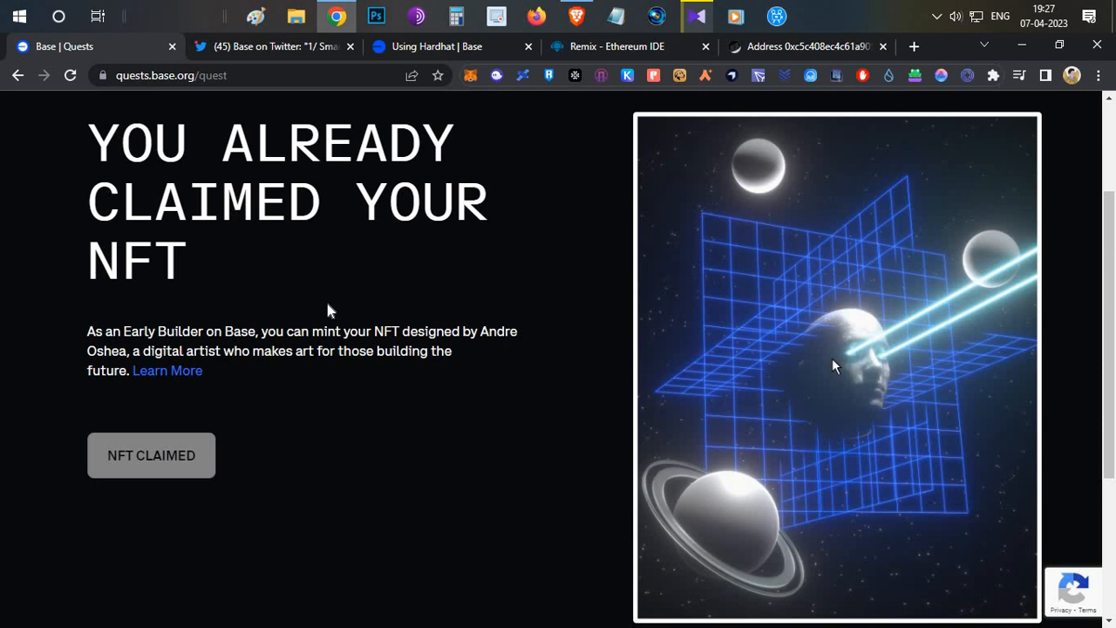
mouse_move(482, 253)
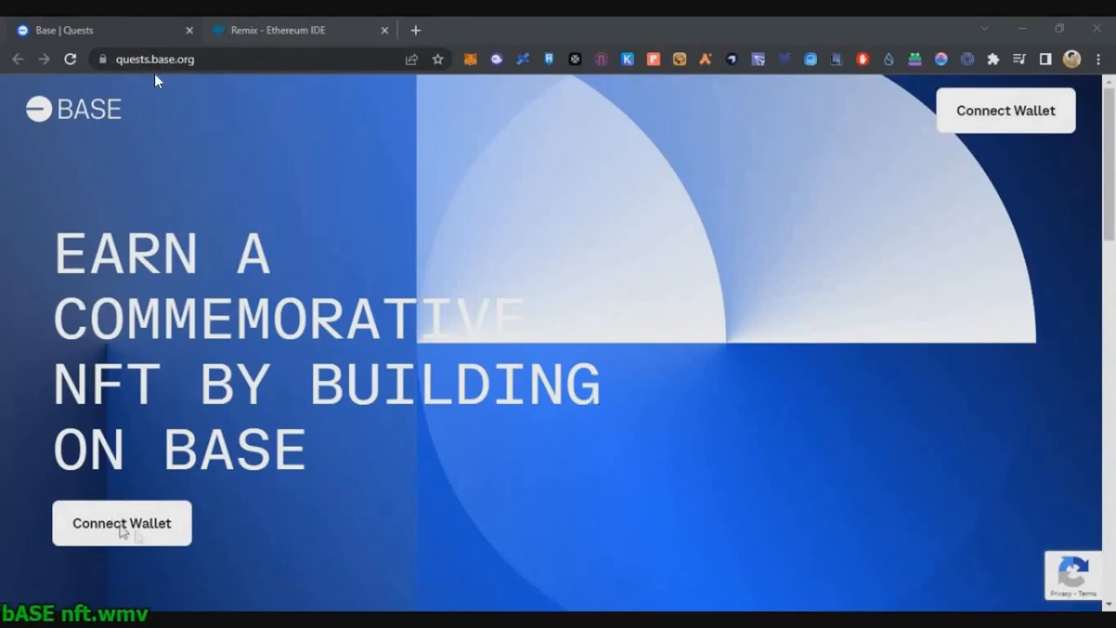
Connect MetaMask to Base Quests and approve switching to Base Goerli.
left_click(121, 523)
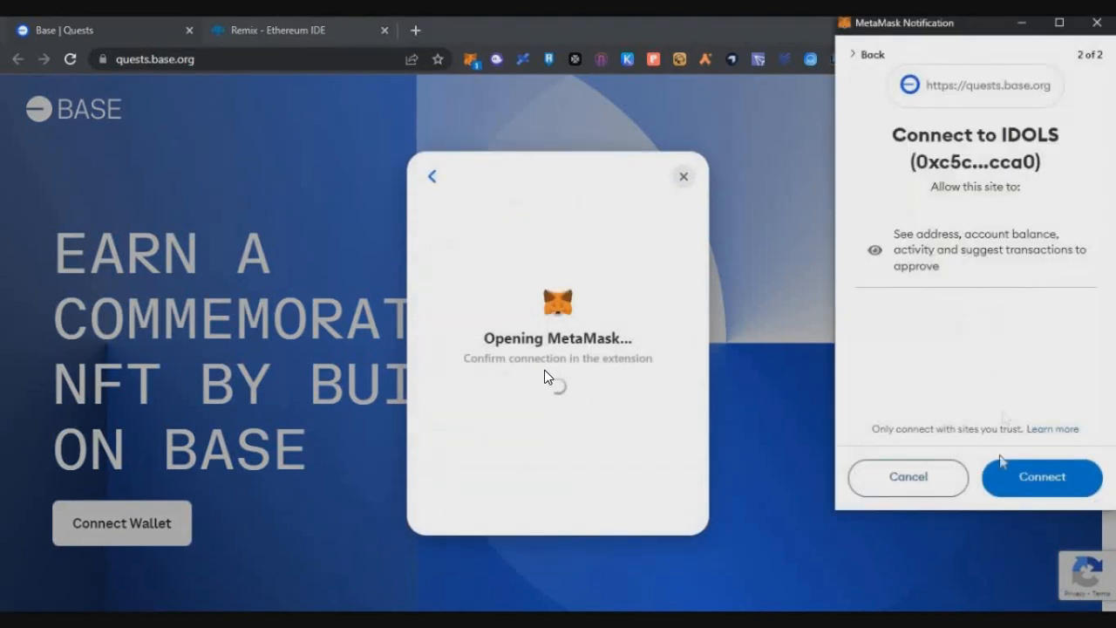
left_click(1040, 477)
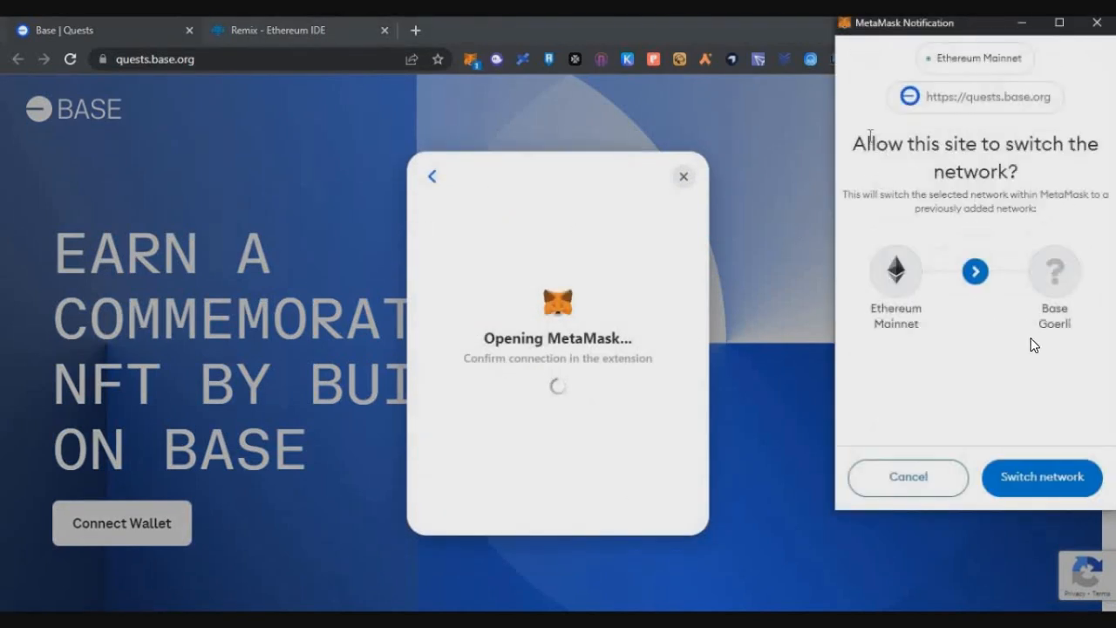
mouse_move(957, 358)
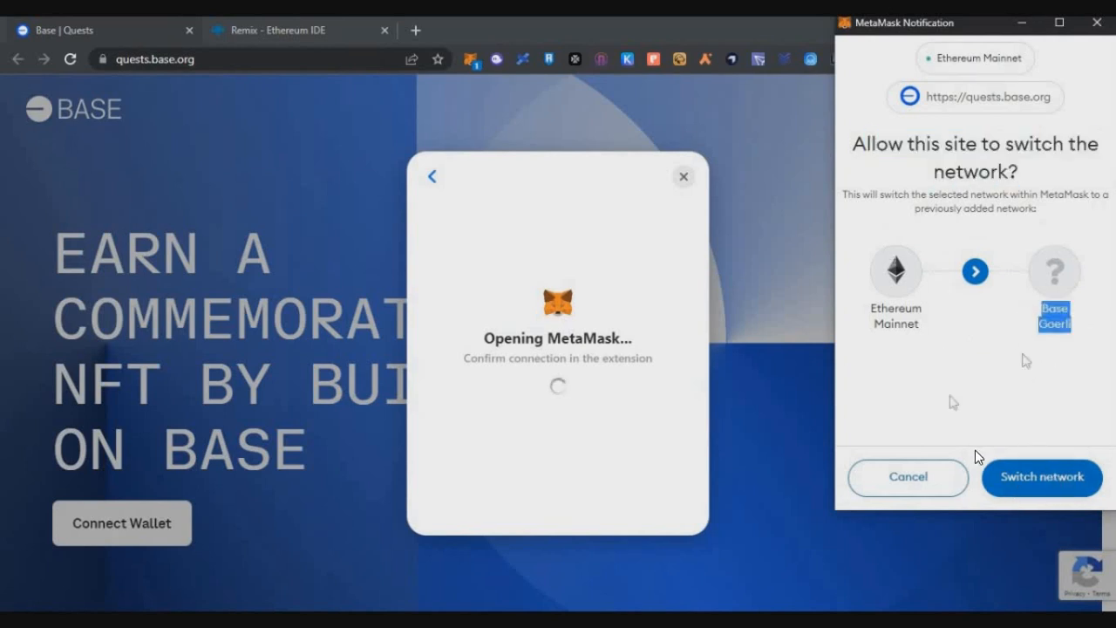
left_click(1041, 477)
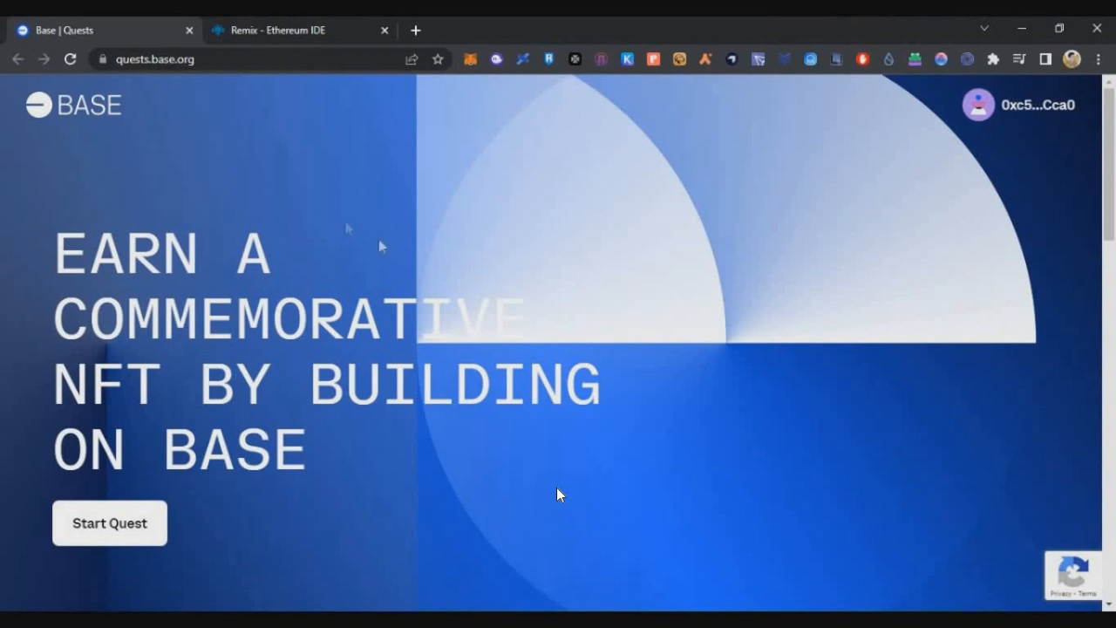
mouse_move(584, 477)
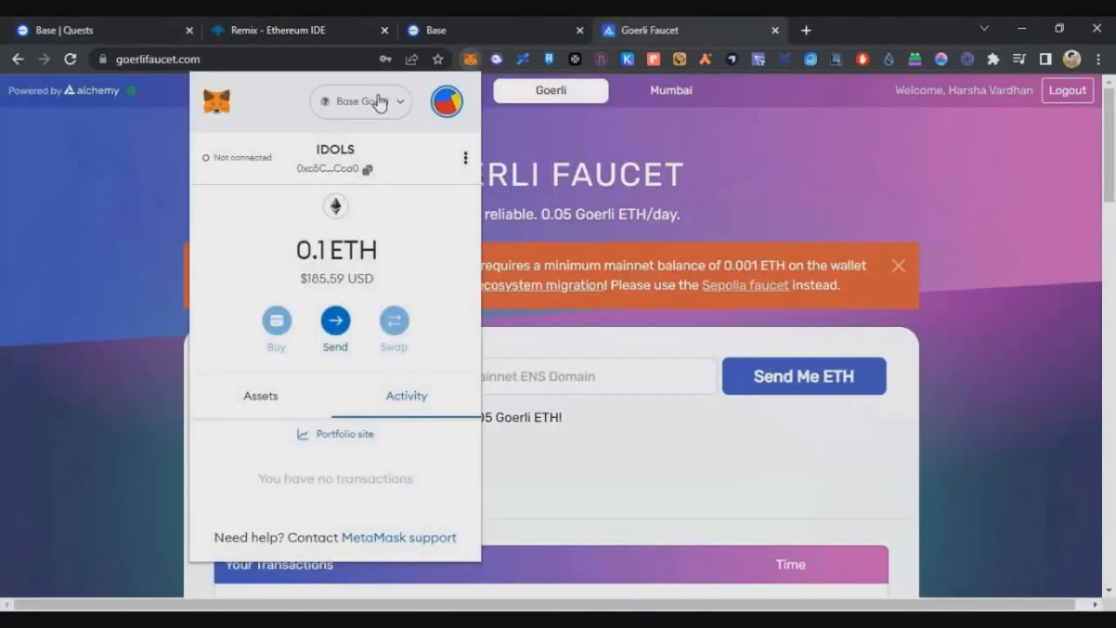
Switch MetaMask to the Goerli test network, holding about 0.3963 GoerliETH.
left_click(361, 101)
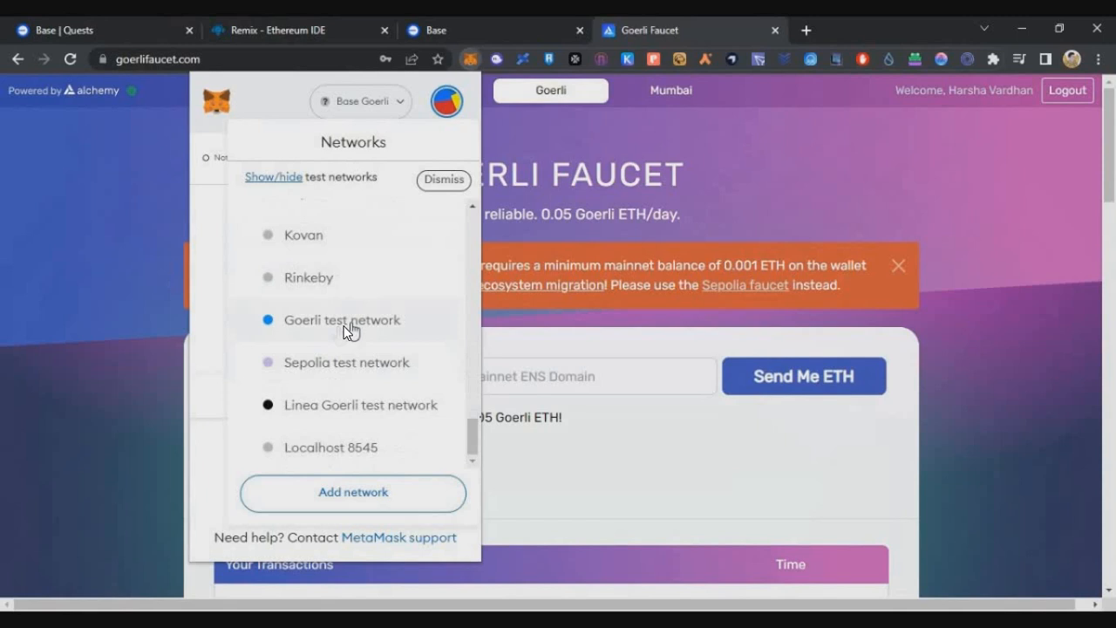
left_click(342, 319)
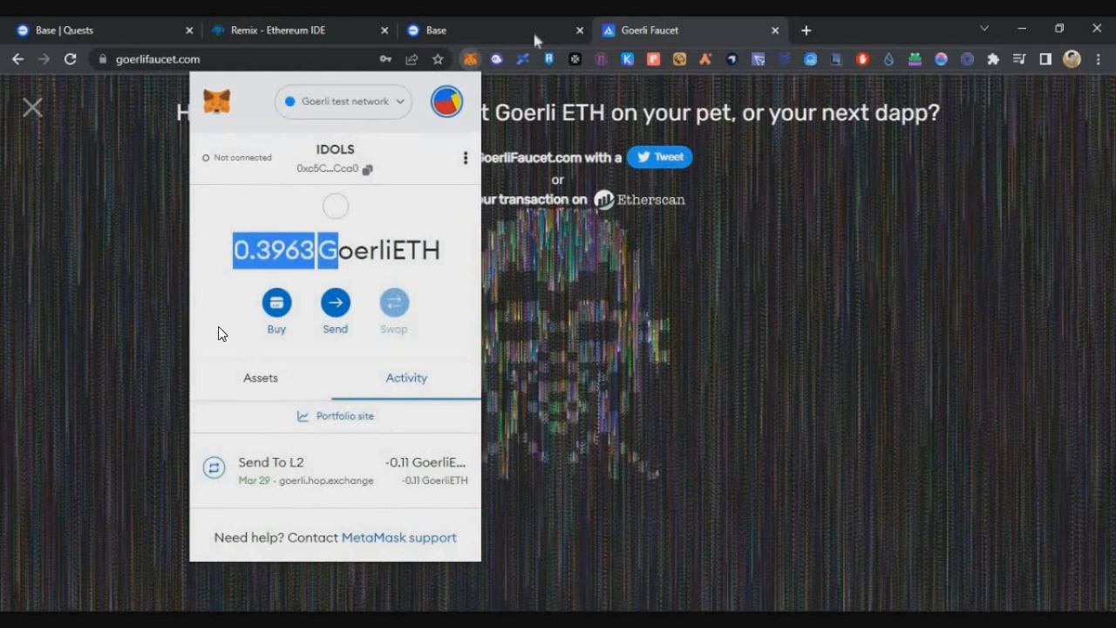
mouse_move(698, 353)
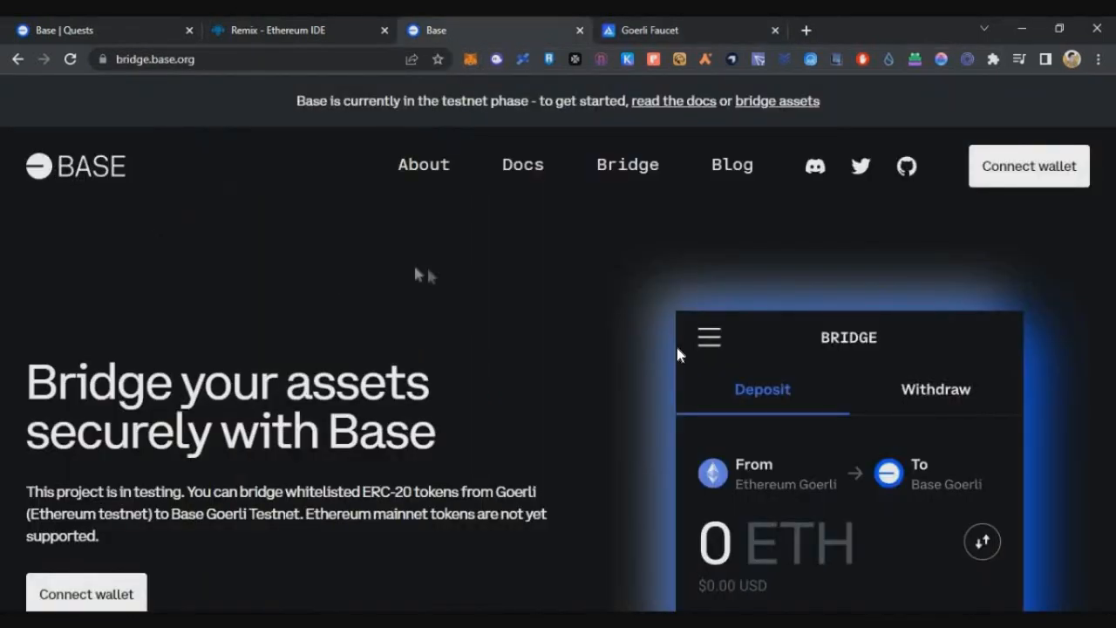
mouse_move(683, 314)
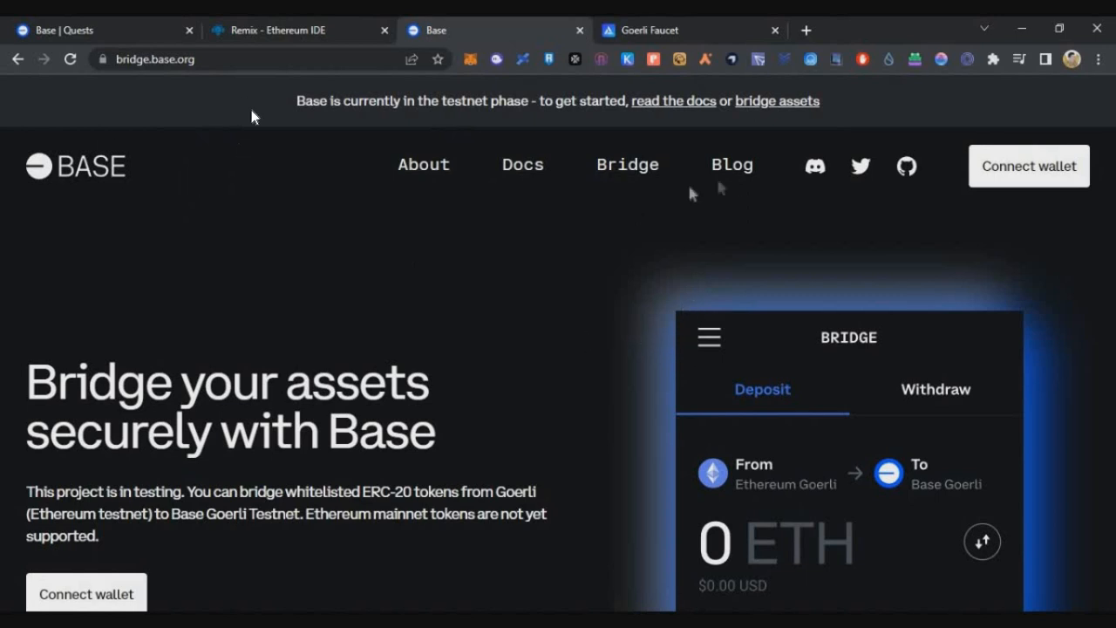
Open the Bridge deposit app on bridge.base.org, showing about 0.396 ETH.
left_click(1028, 166)
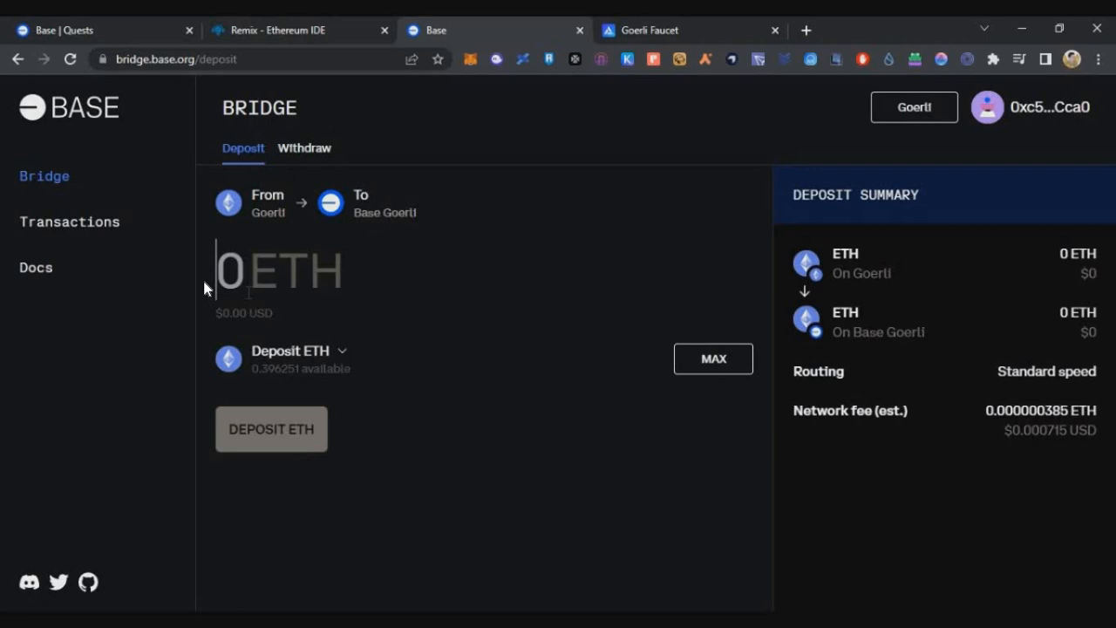
Deposit 0.1 ETH from Goerli to Base Goerli.
type("0.1")
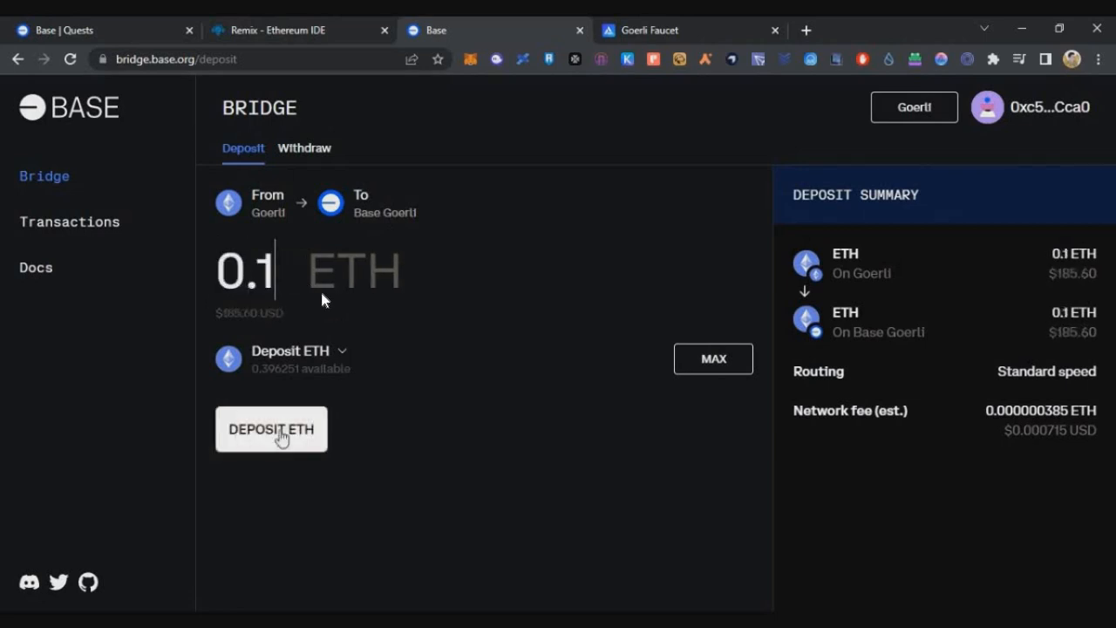
left_click(271, 429)
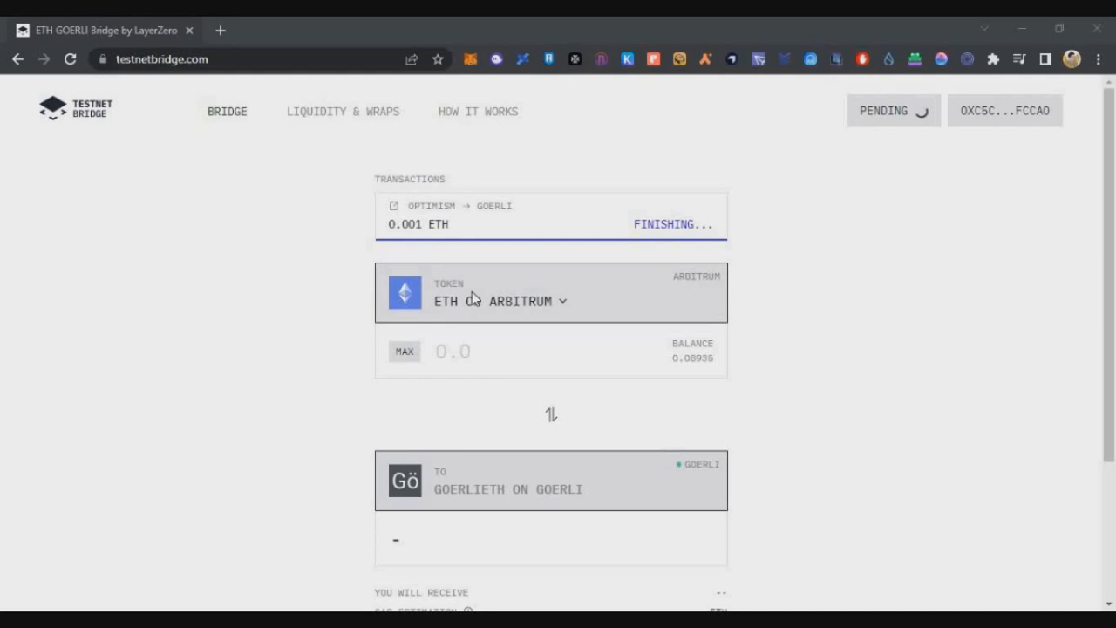
mouse_move(172, 105)
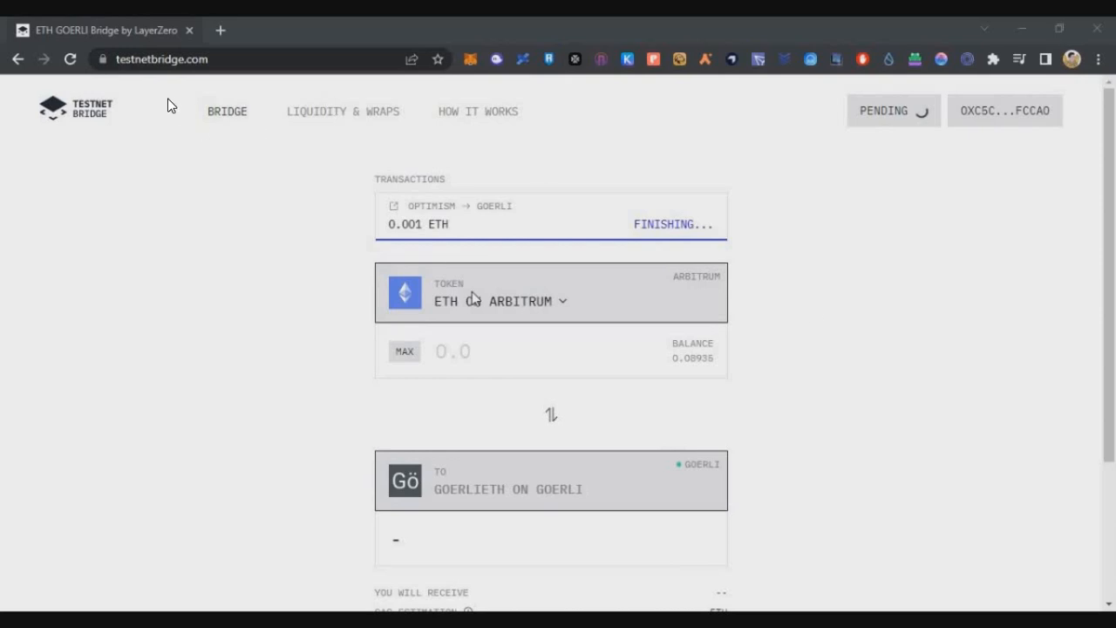
mouse_move(227, 253)
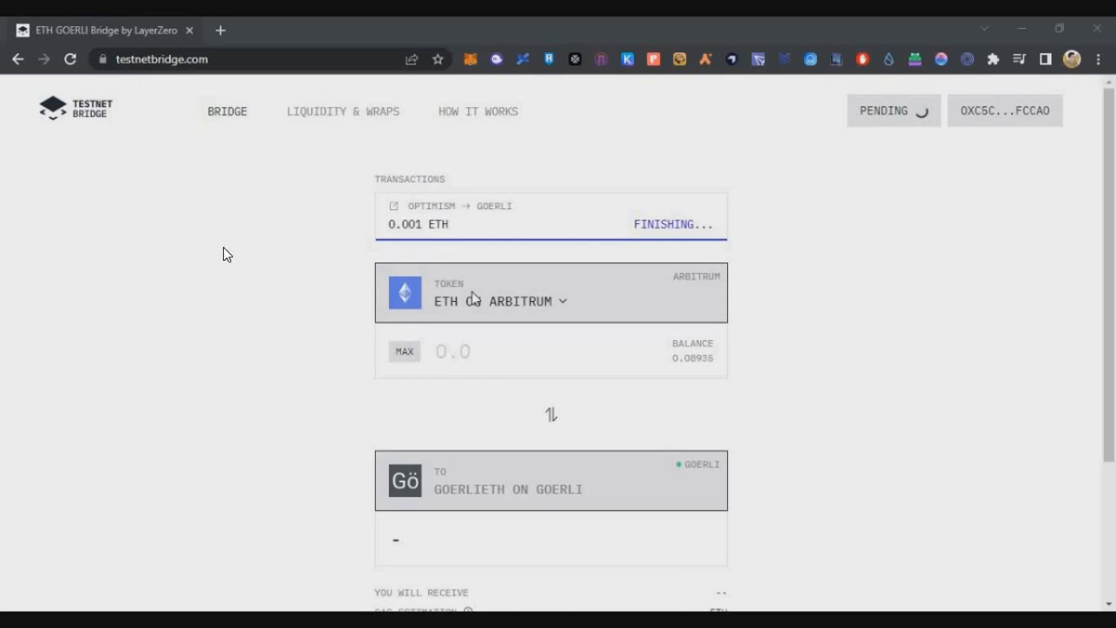
mouse_move(475, 237)
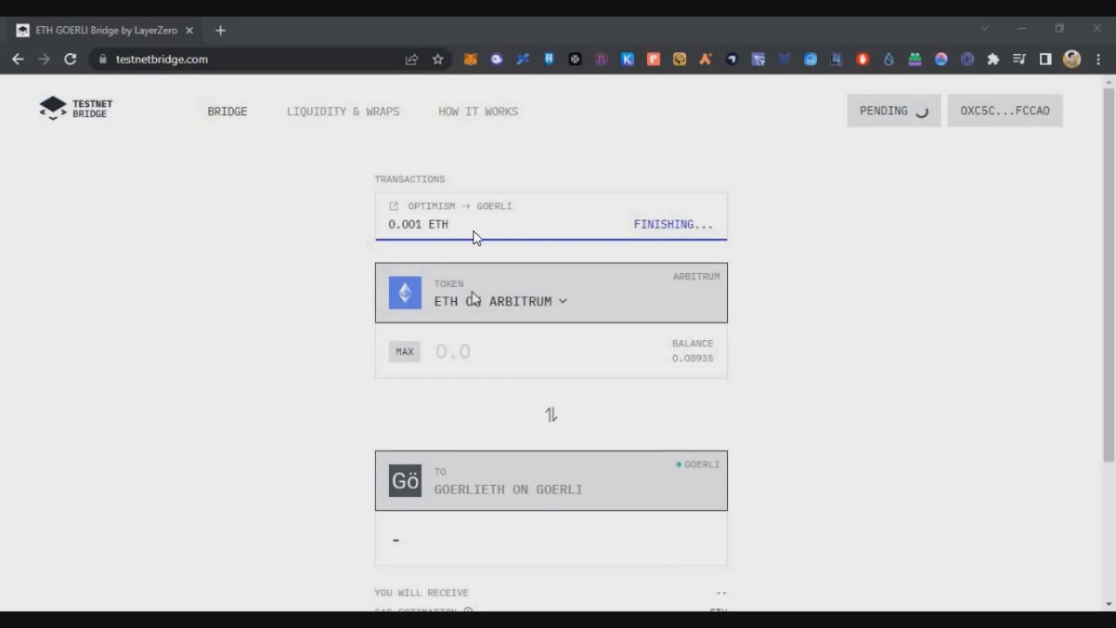
mouse_move(491, 421)
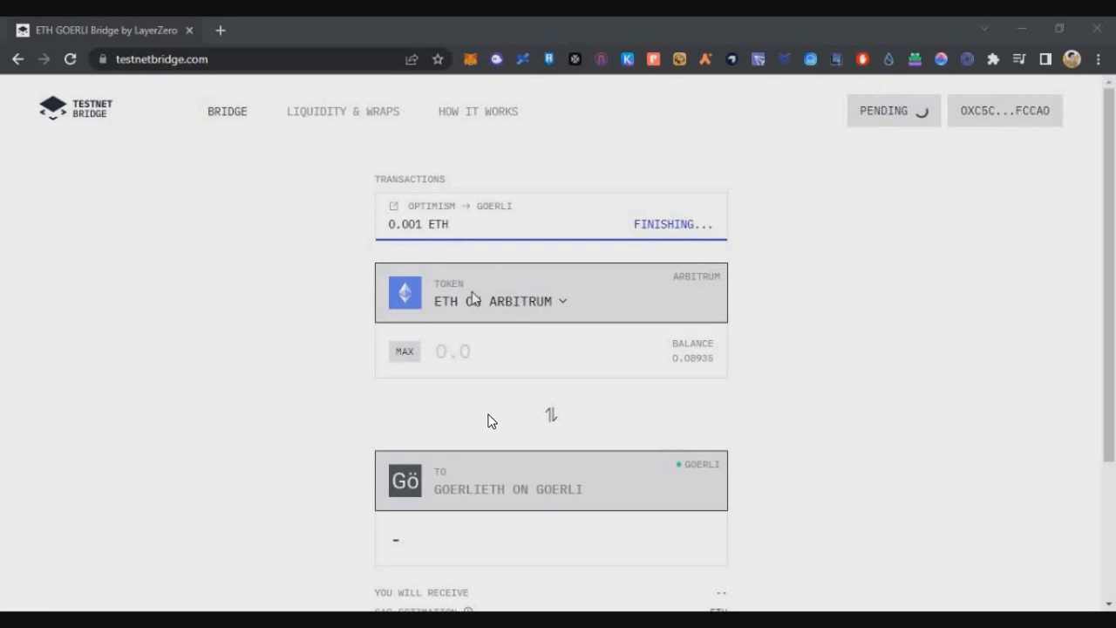
mouse_move(741, 349)
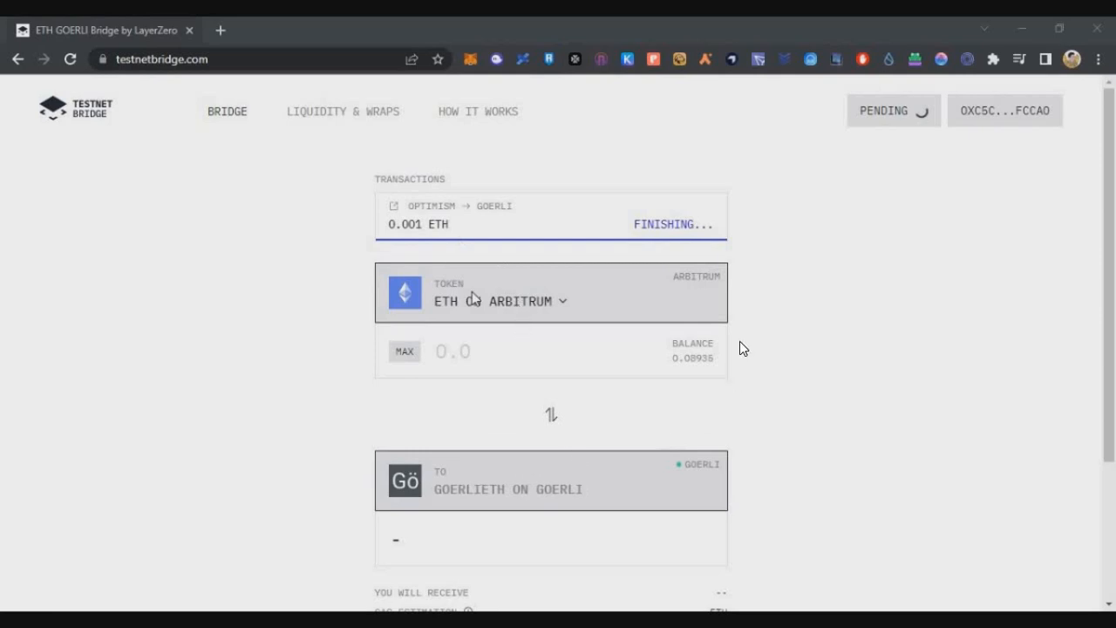
mouse_move(766, 330)
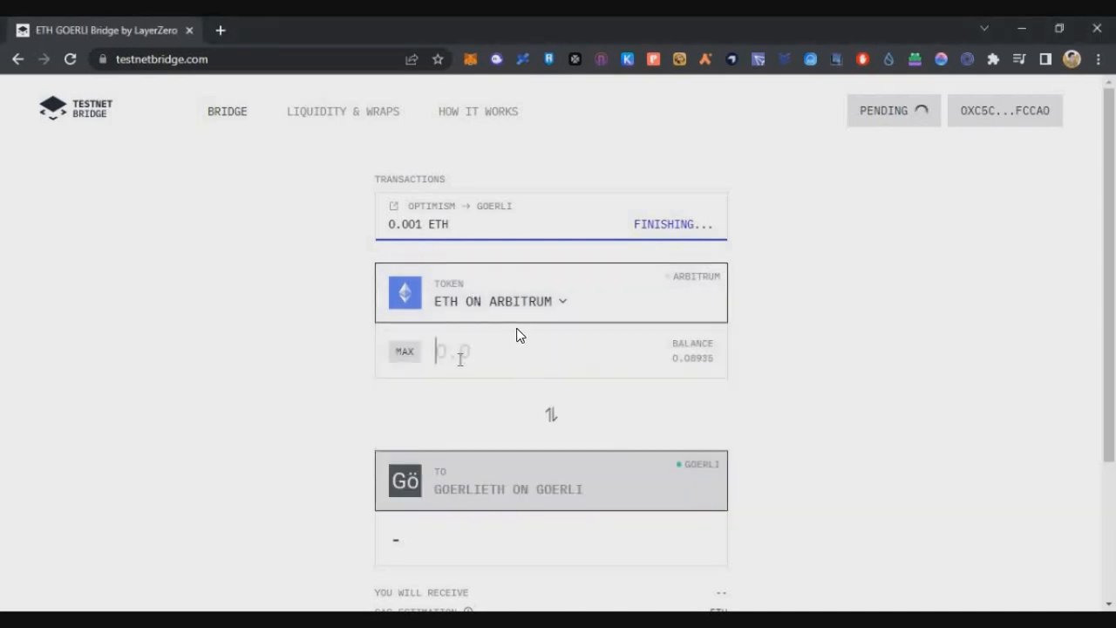
Transfer 0.0001 ETH from Arbitrum to Goerli on the LayerZero testnet bridge.
type("0.0001")
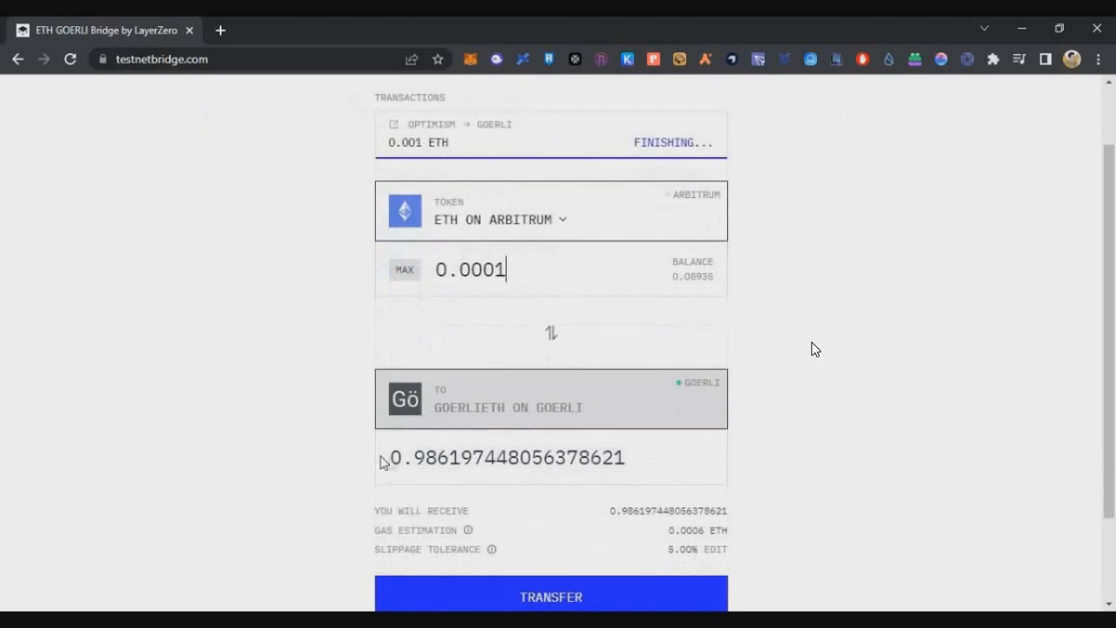
mouse_move(399, 483)
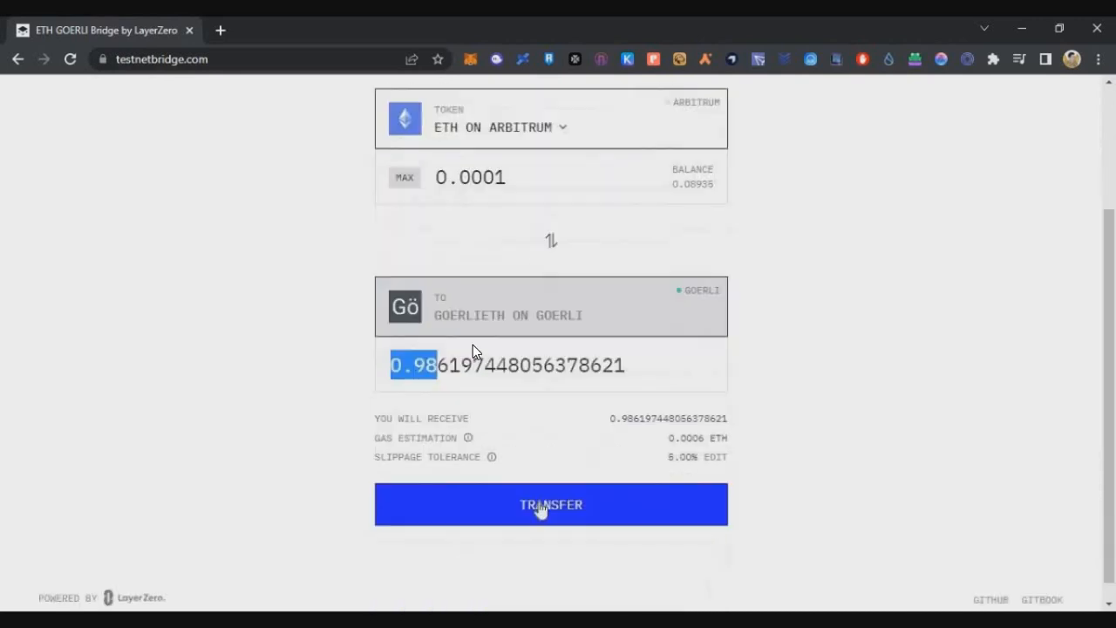
left_click(550, 504)
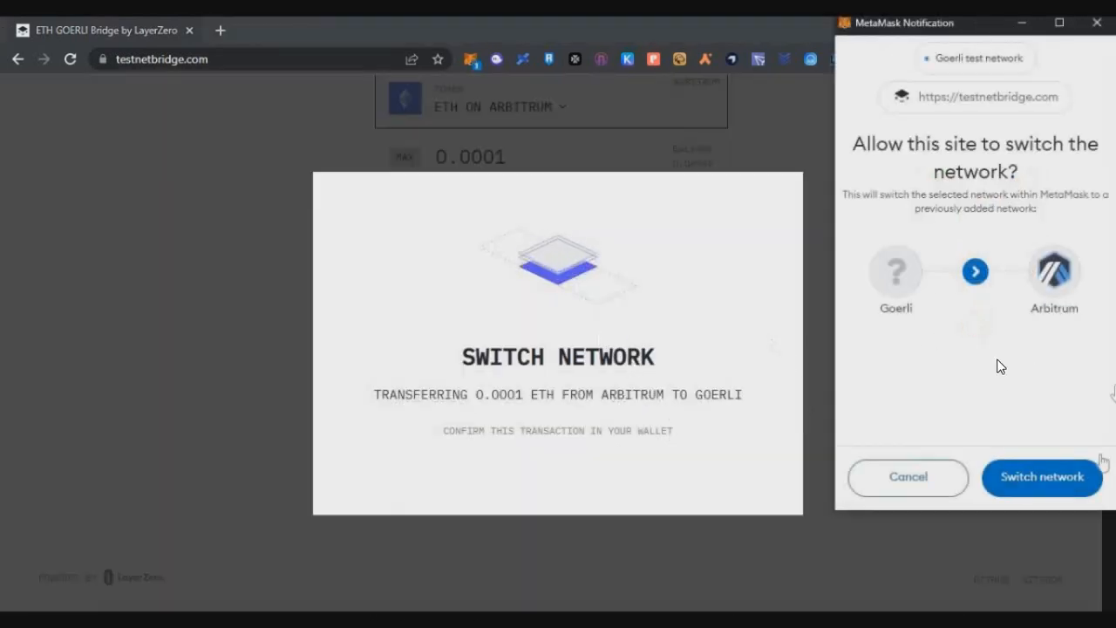
Switch MetaMask to Arbitrum and confirm the 0.0001 ETH bridge transaction.
left_click(1041, 477)
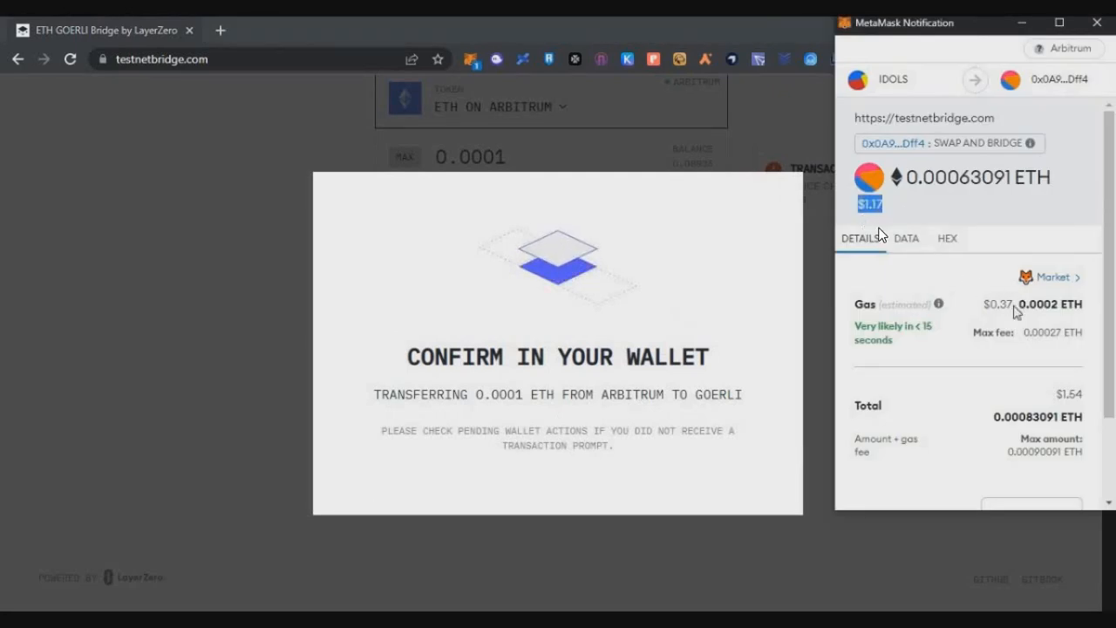
mouse_move(949, 259)
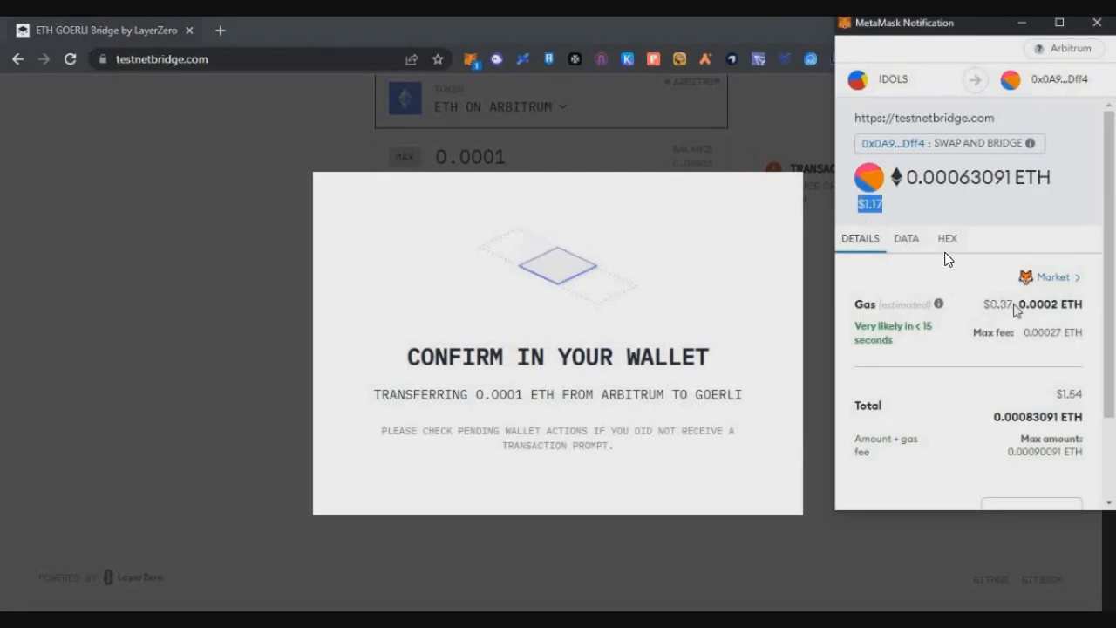
left_click(1031, 505)
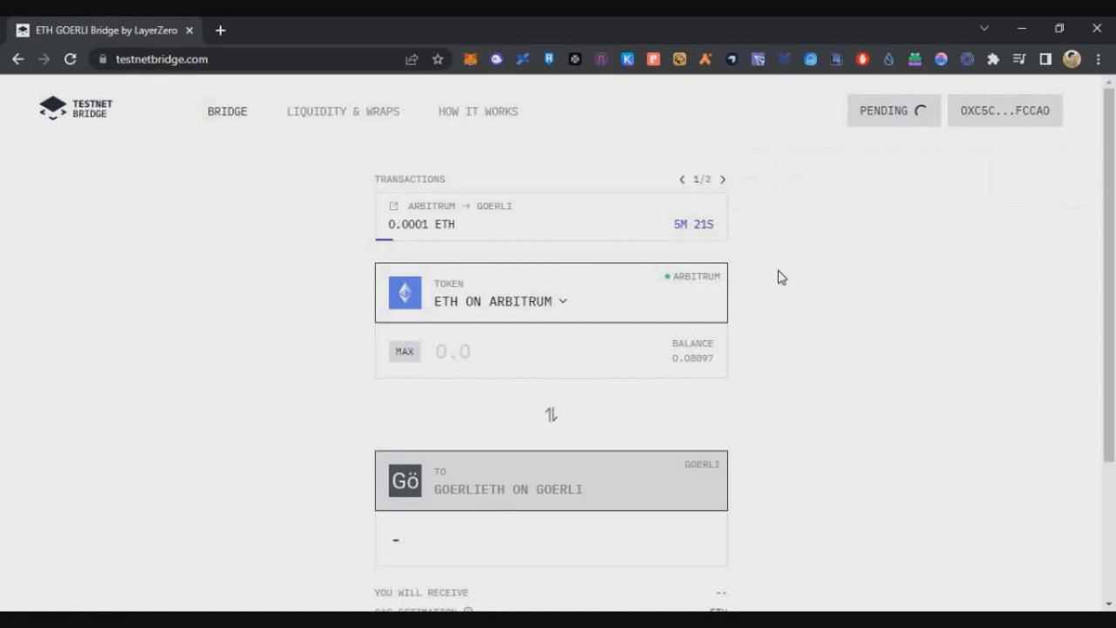
mouse_move(66, 344)
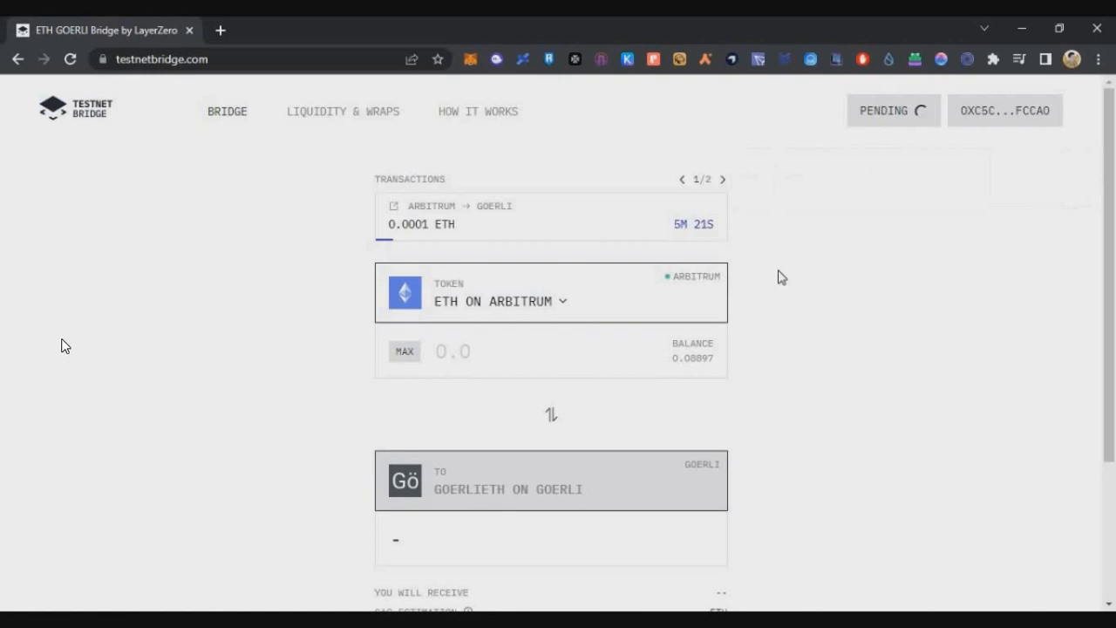
mouse_move(169, 353)
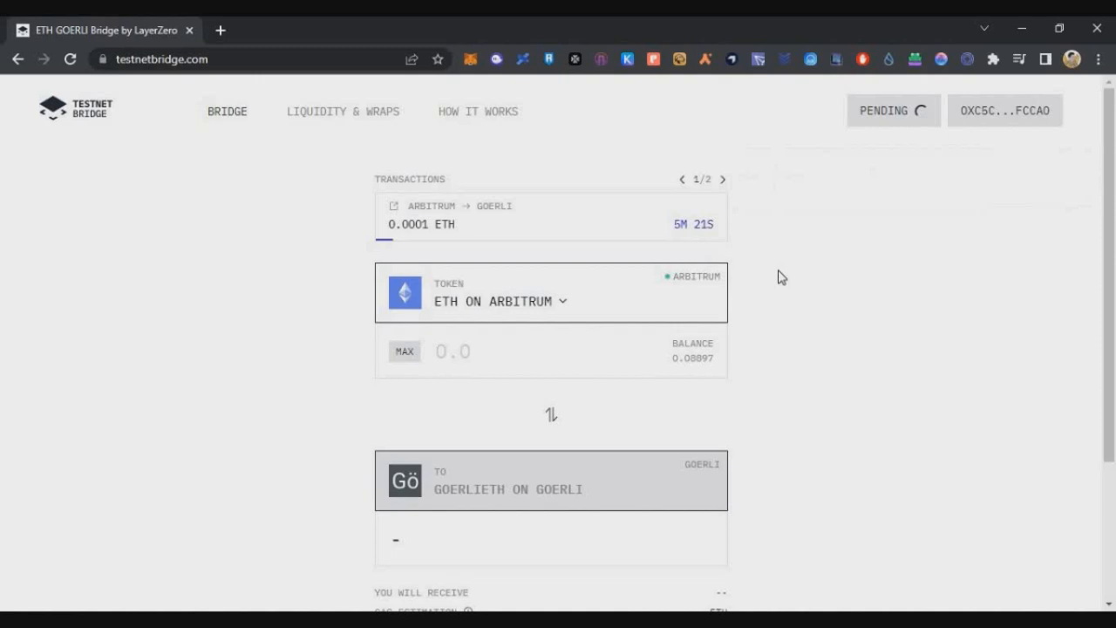
mouse_move(199, 282)
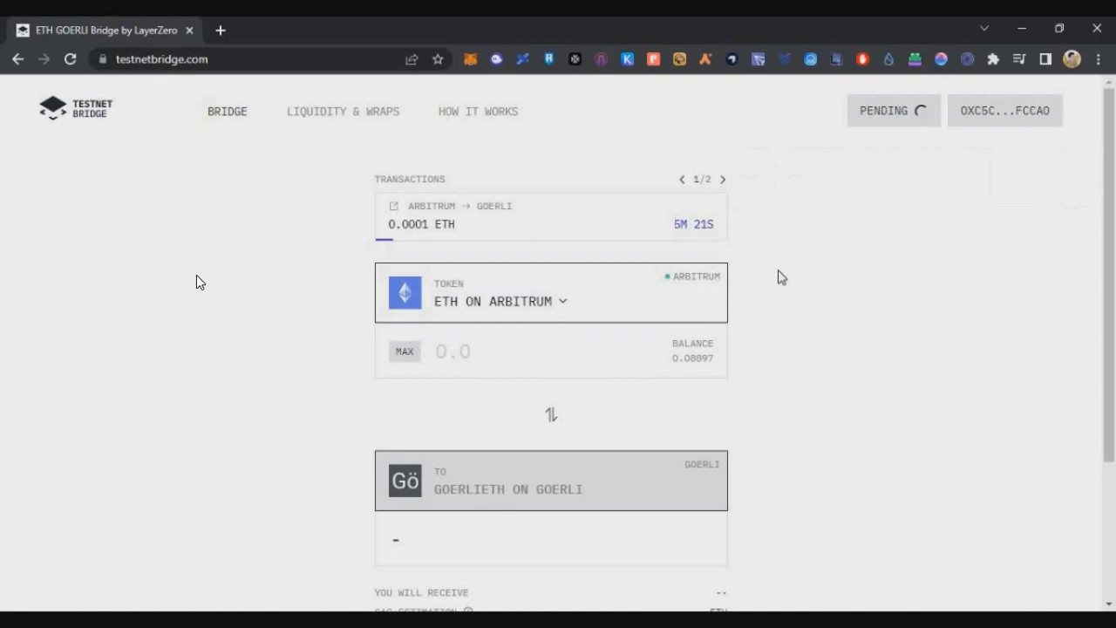
mouse_move(809, 344)
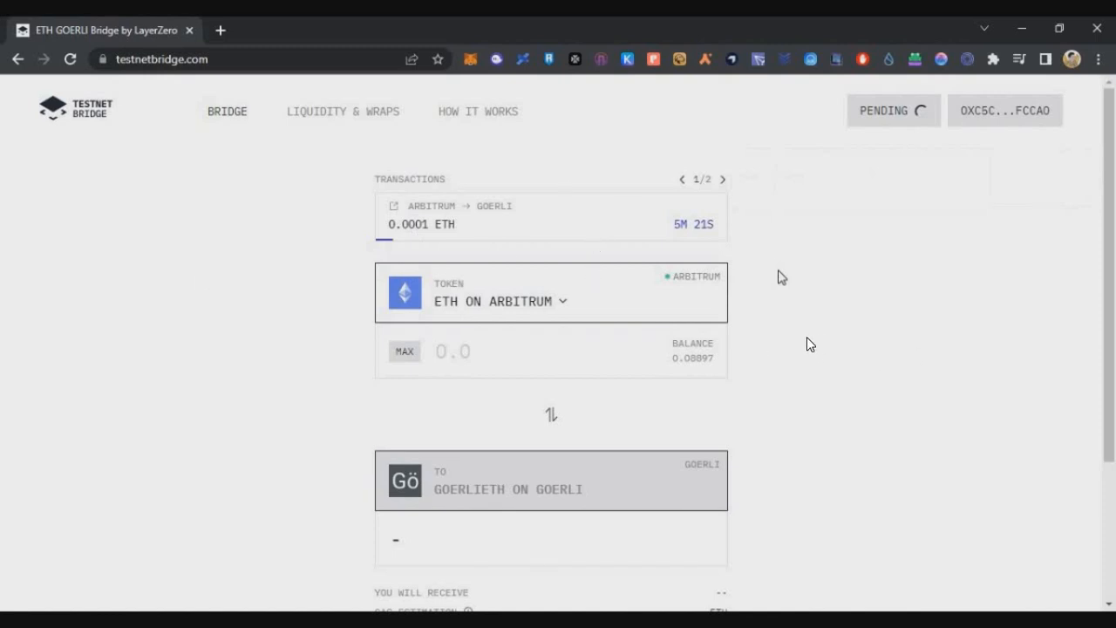
mouse_move(689, 331)
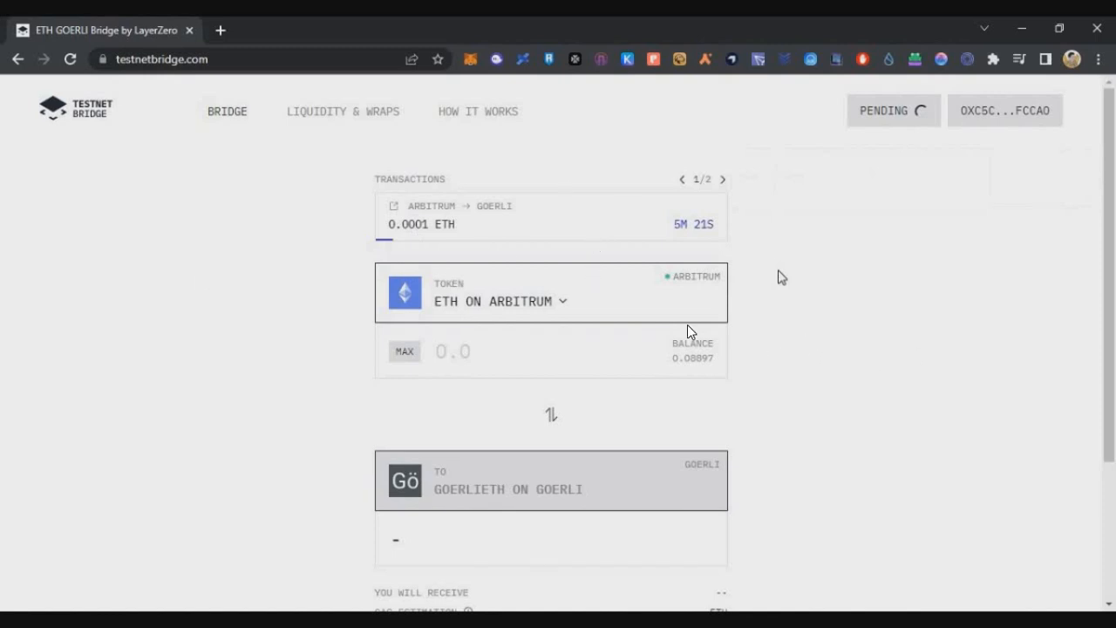
mouse_move(867, 342)
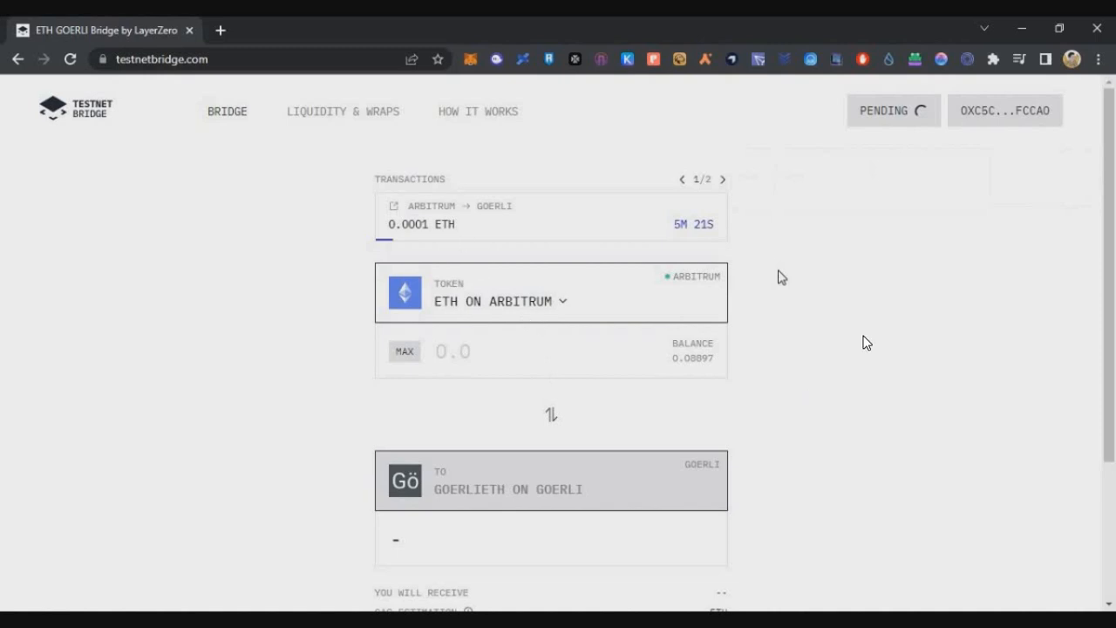
mouse_move(881, 340)
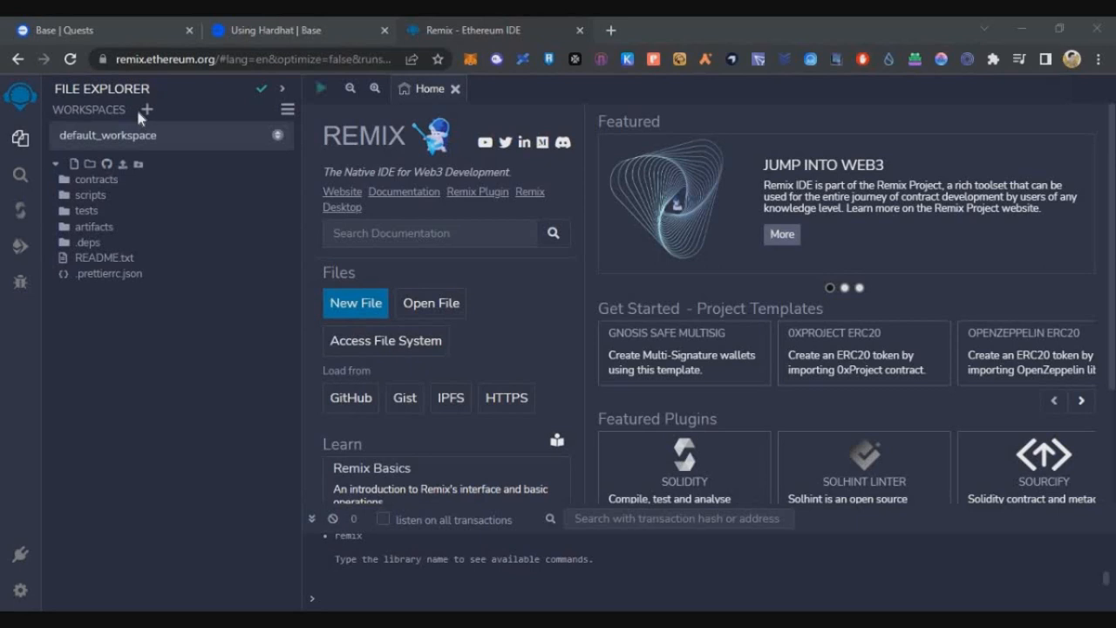
mouse_move(766, 382)
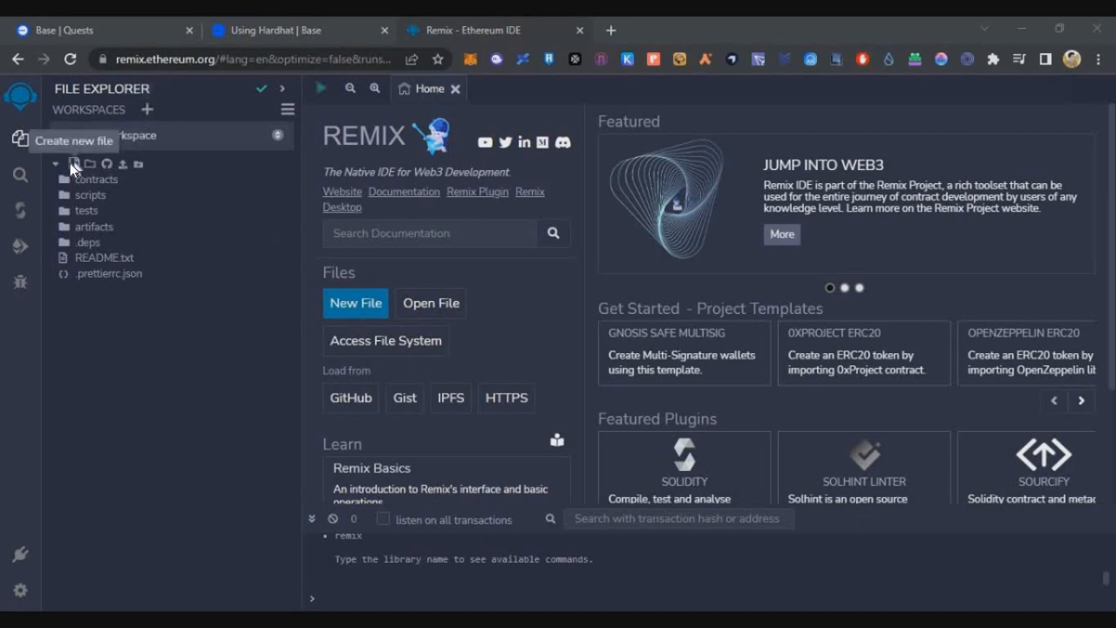
Create a new file named CryptoTelugu.sol in the Remix workspace.
left_click(74, 164)
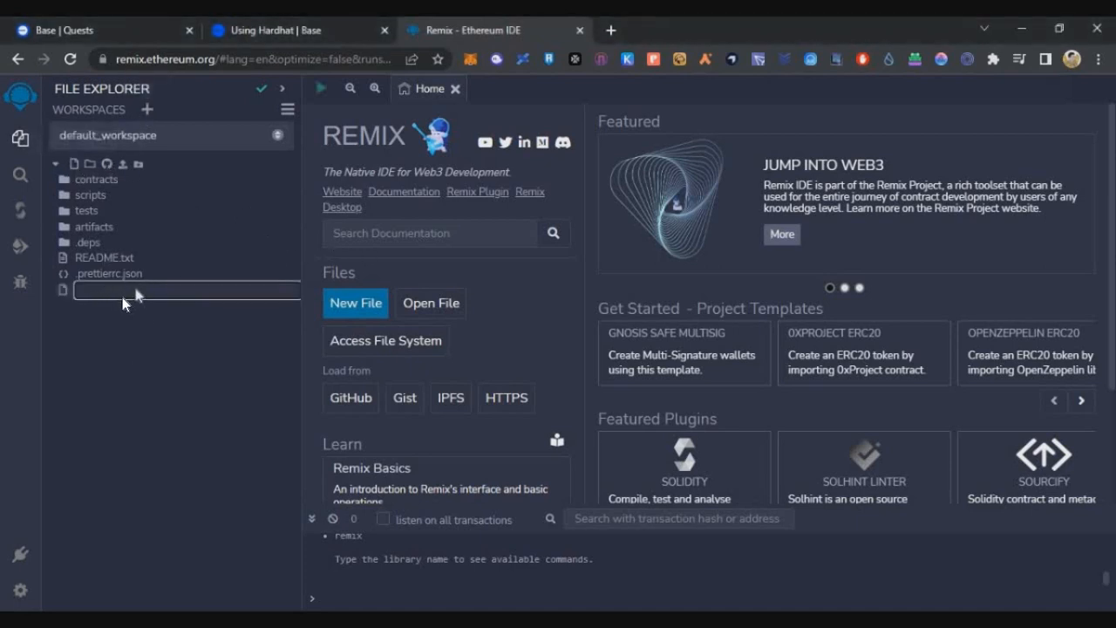
type("CryptoTo")
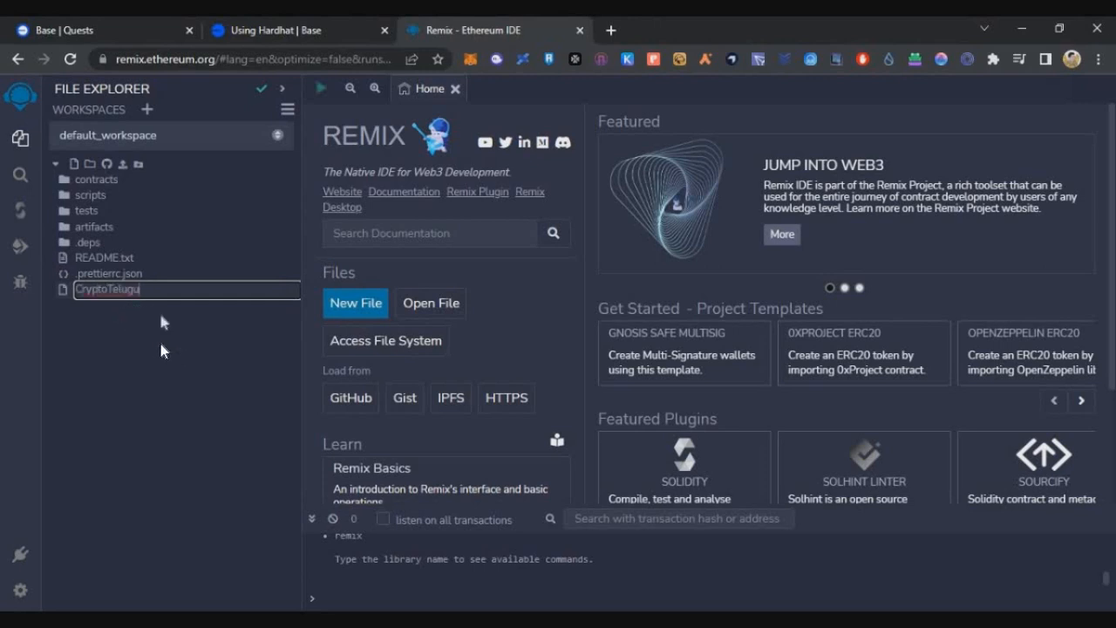
key("Return")
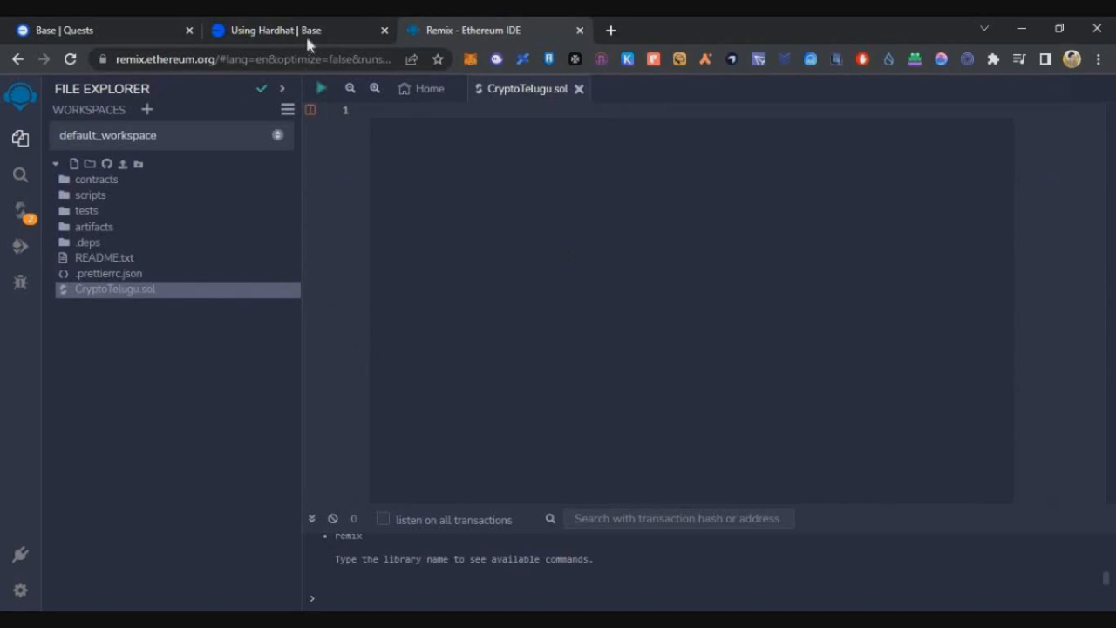
Paste the Base docs ERC-721 NFT contract into CryptoTelugu.sol and dismiss the paste warning.
left_click(288, 30)
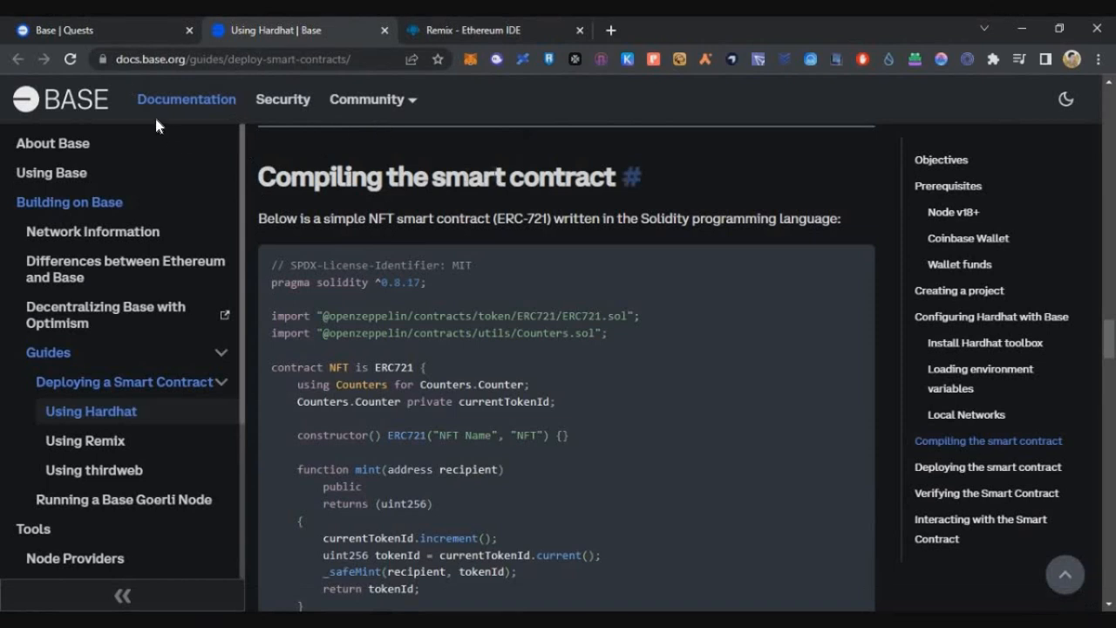
mouse_move(478, 218)
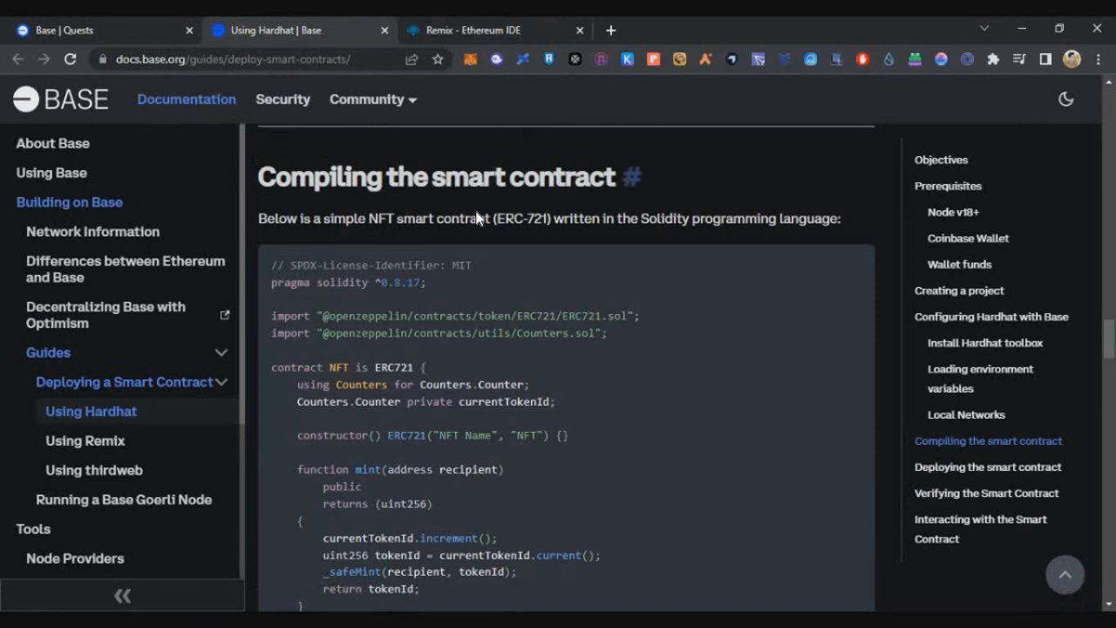
mouse_move(264, 80)
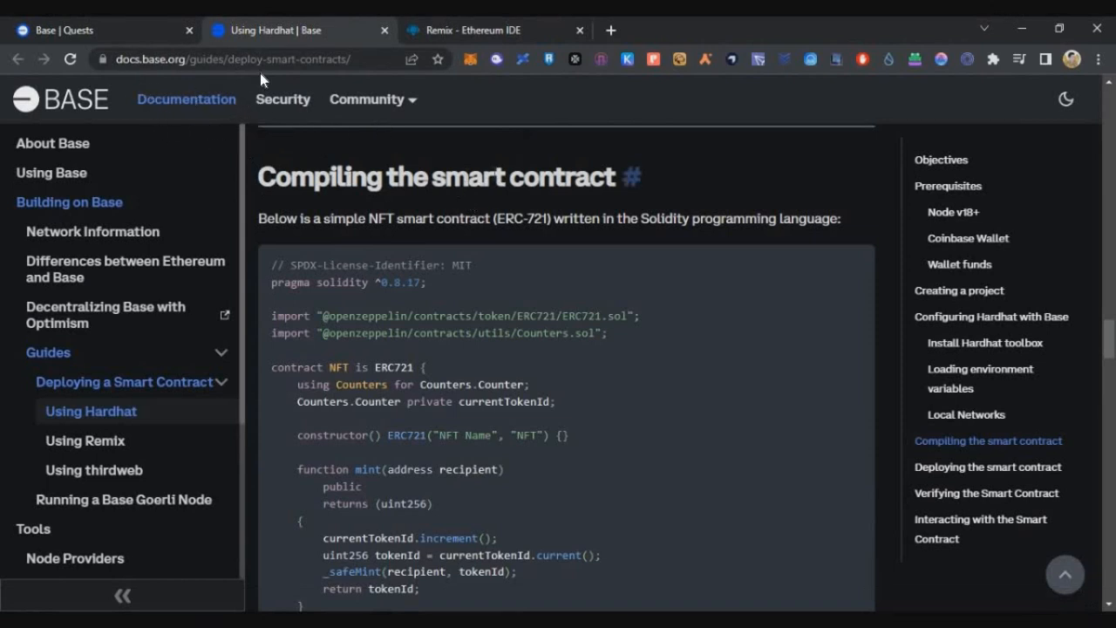
mouse_move(299, 202)
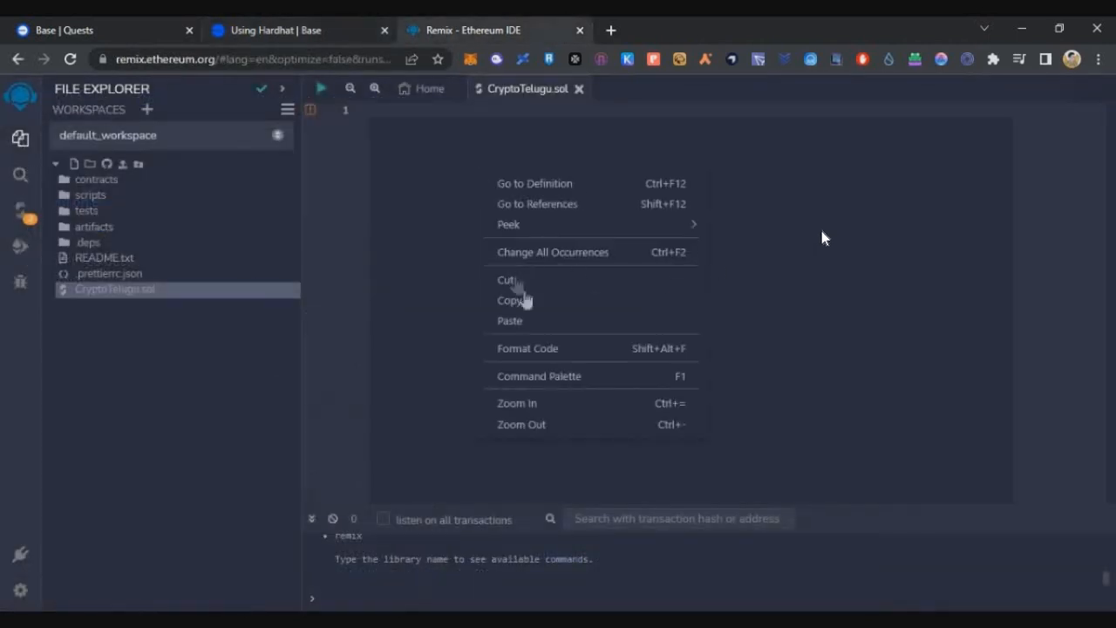
left_click(510, 320)
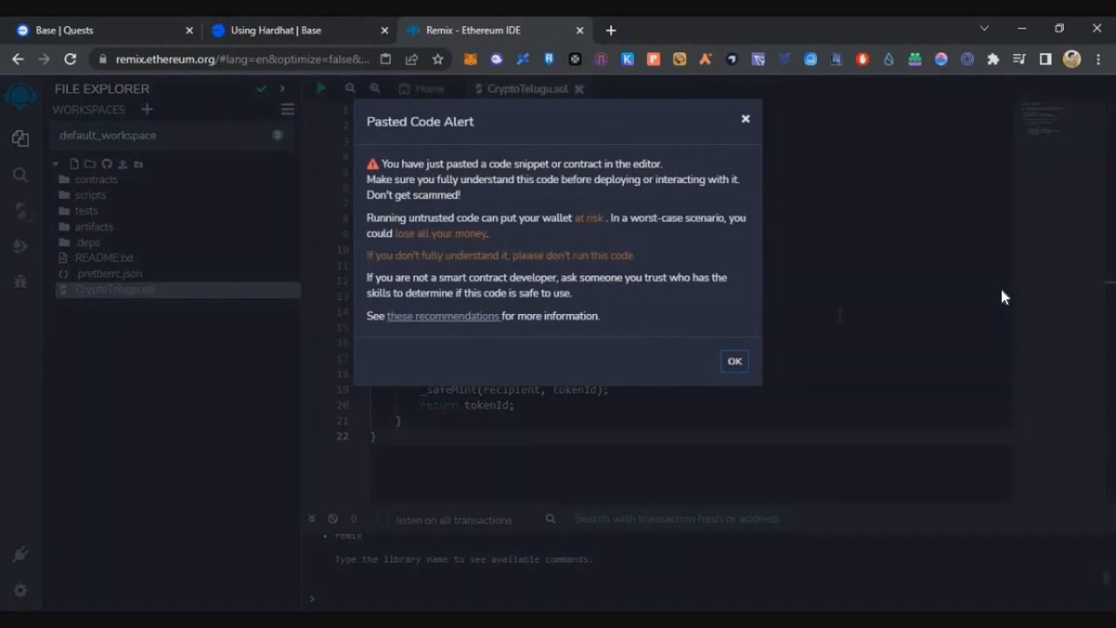
left_click(733, 360)
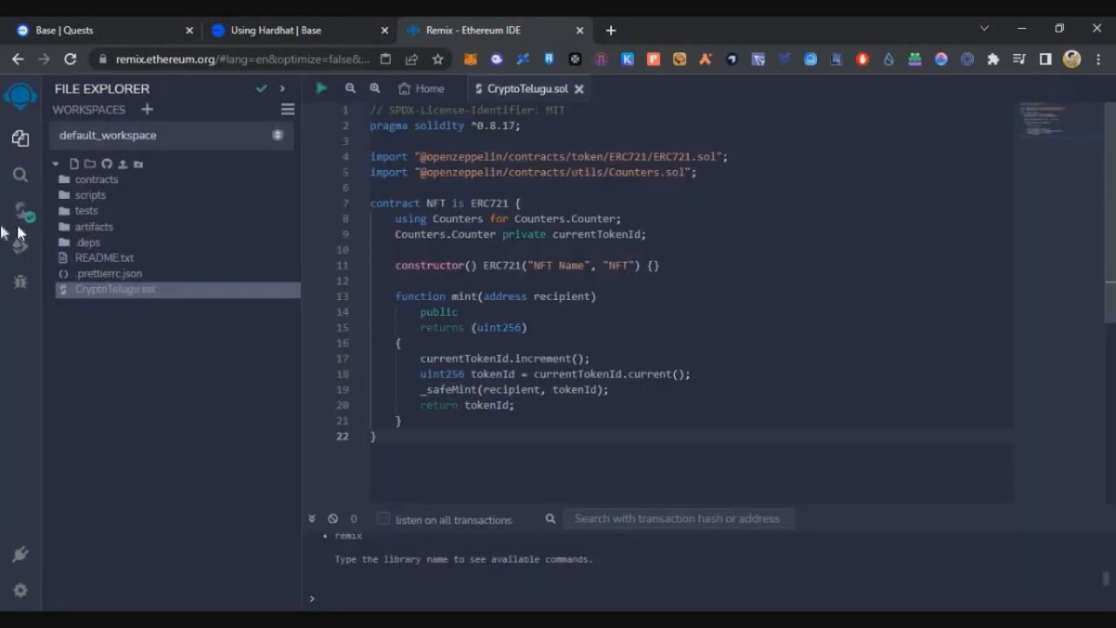
Open the Solidity Compiler panel to compile CryptoTelugu.sol with version 0.8.18.
left_click(20, 209)
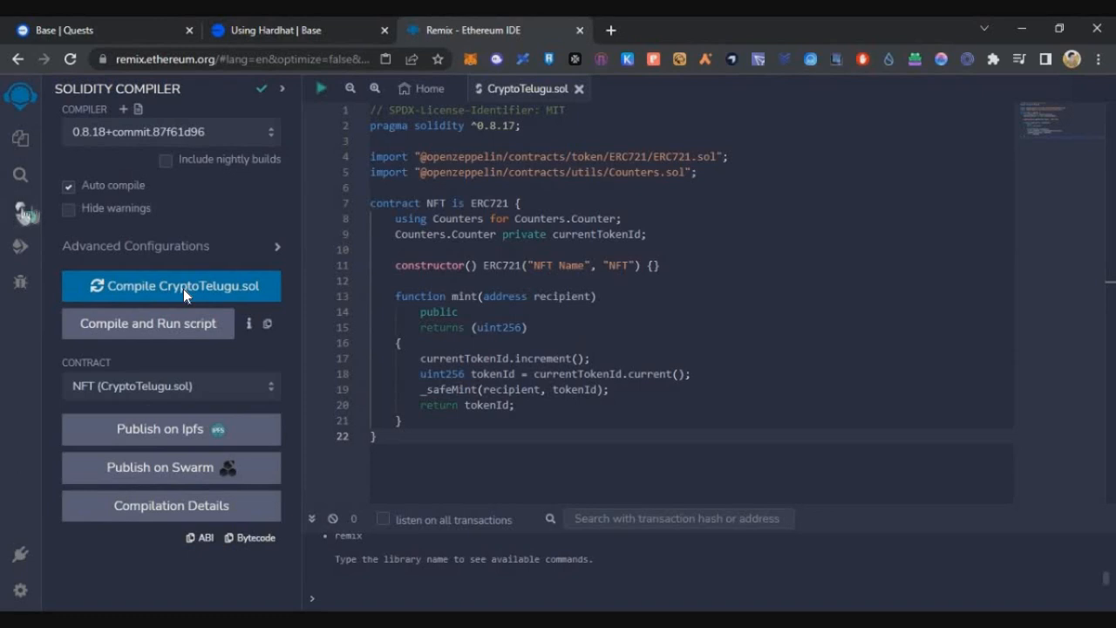
mouse_move(21, 214)
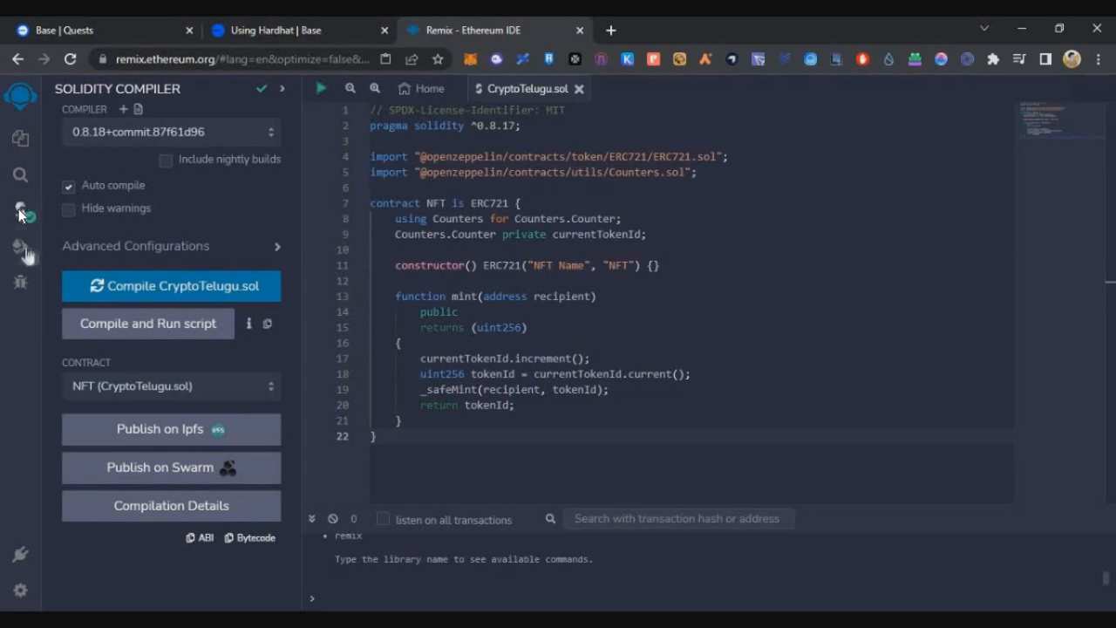
mouse_move(21, 249)
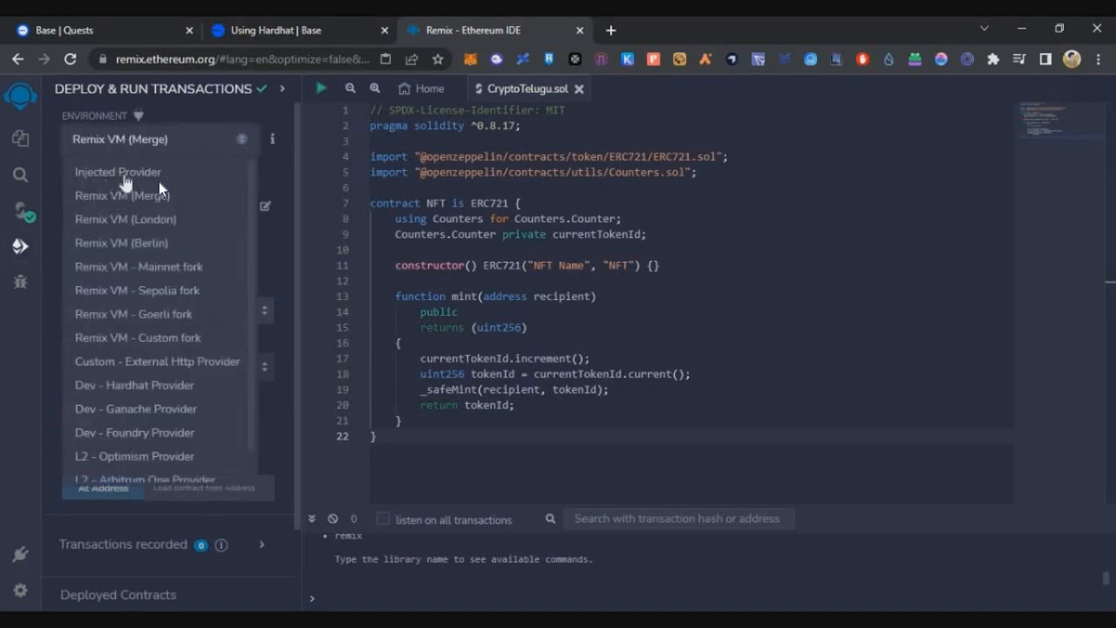
Set the deployment environment to Injected Provider on the Custom (84531) network.
left_click(118, 172)
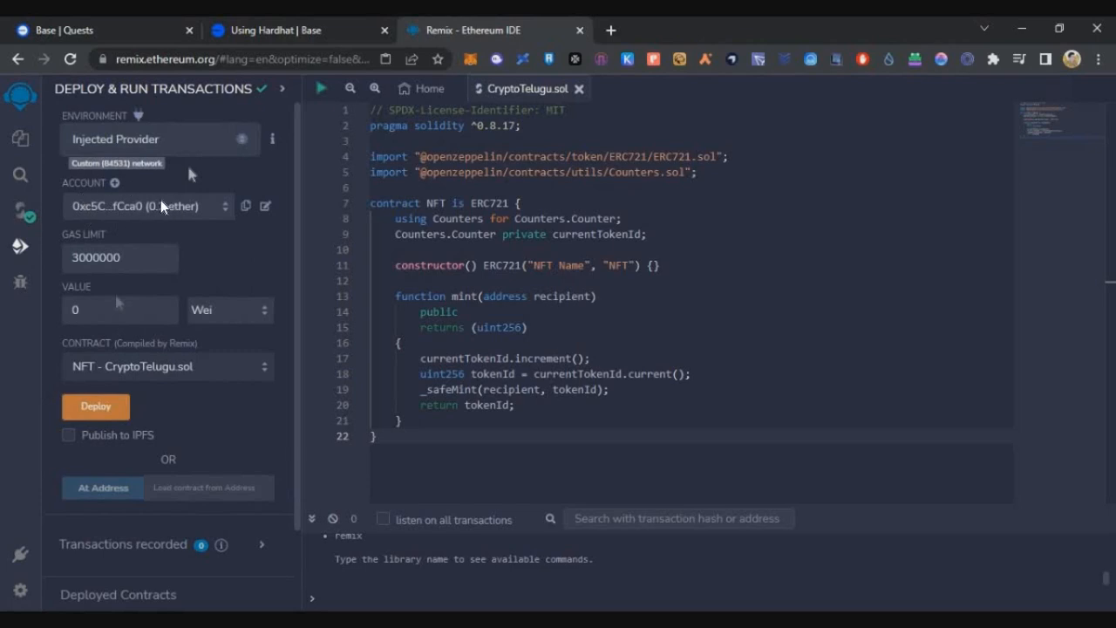
mouse_move(217, 284)
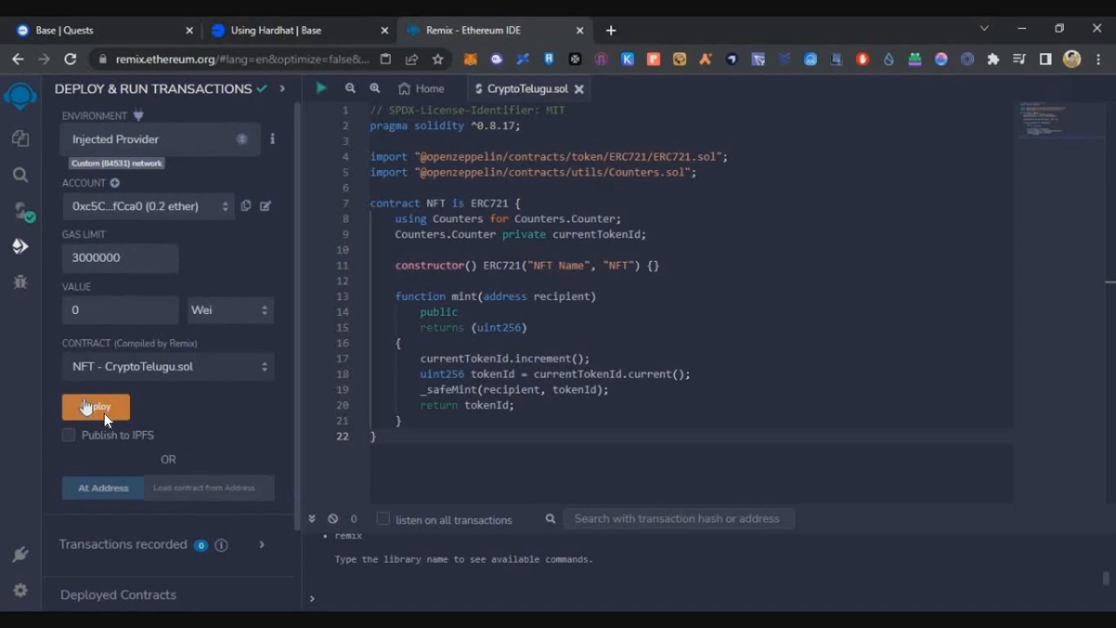
Deploy the NFT contract, confirm it in MetaMask, and return to Base Quests.
left_click(95, 406)
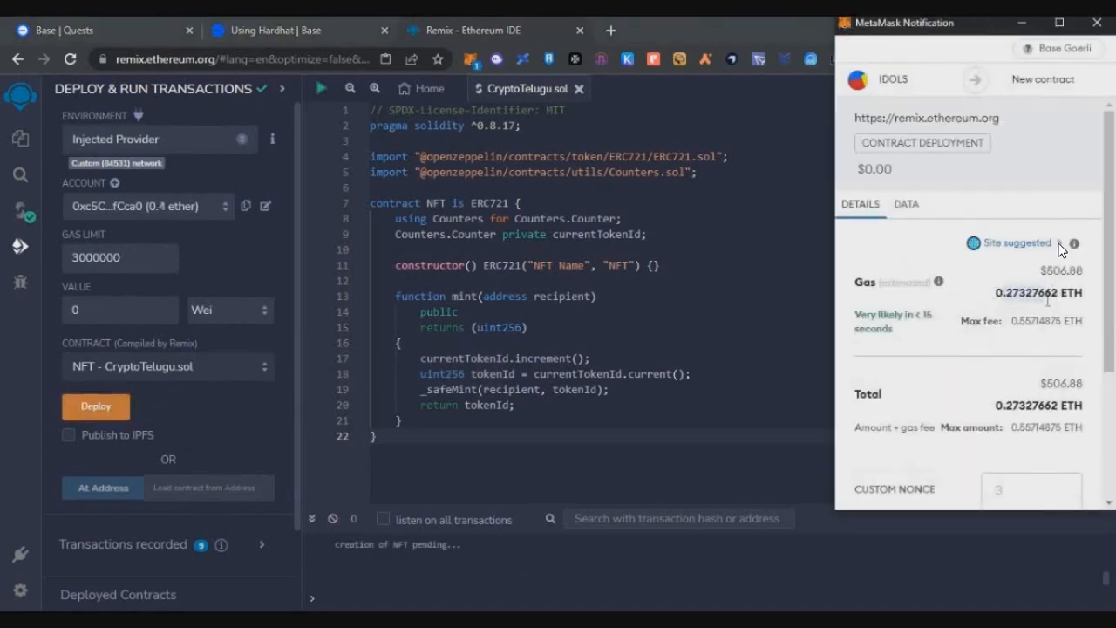
scroll("down", 3)
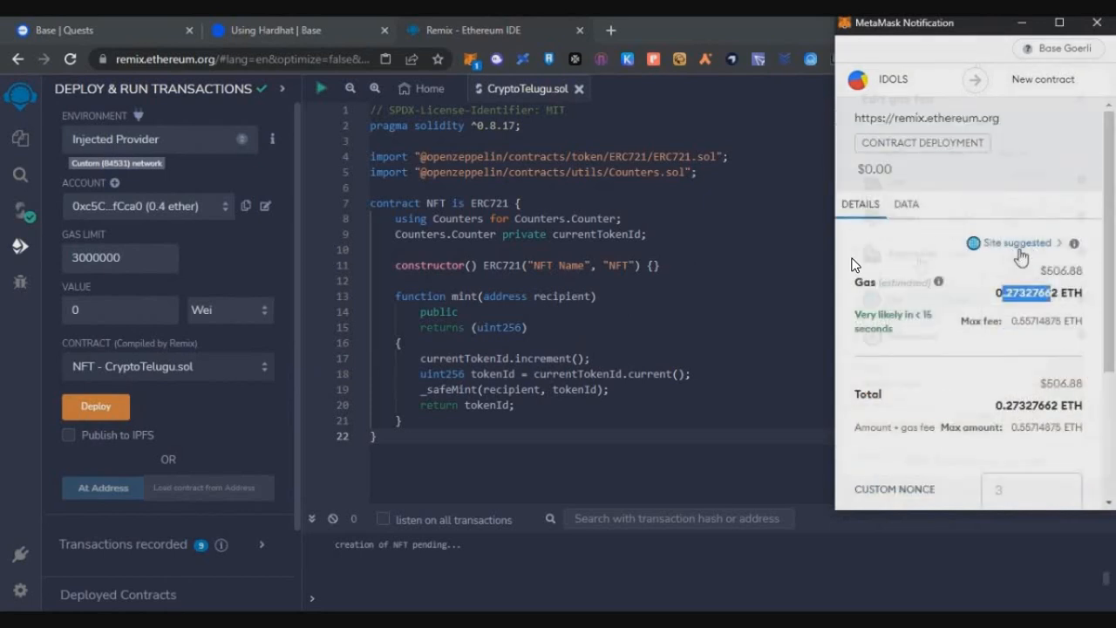
mouse_move(977, 287)
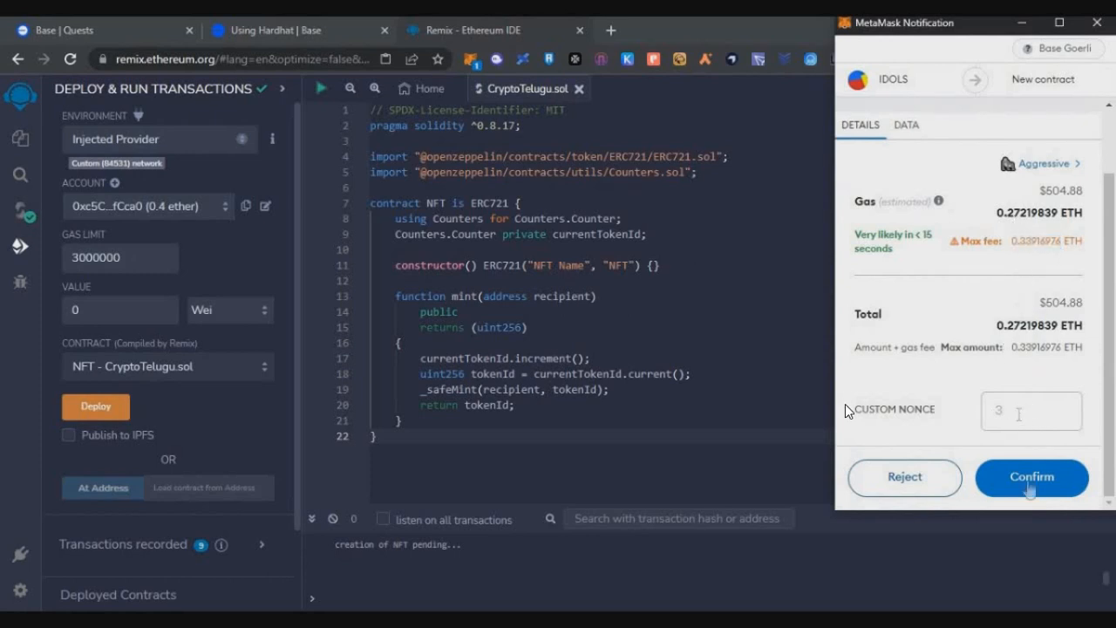
left_click(1031, 477)
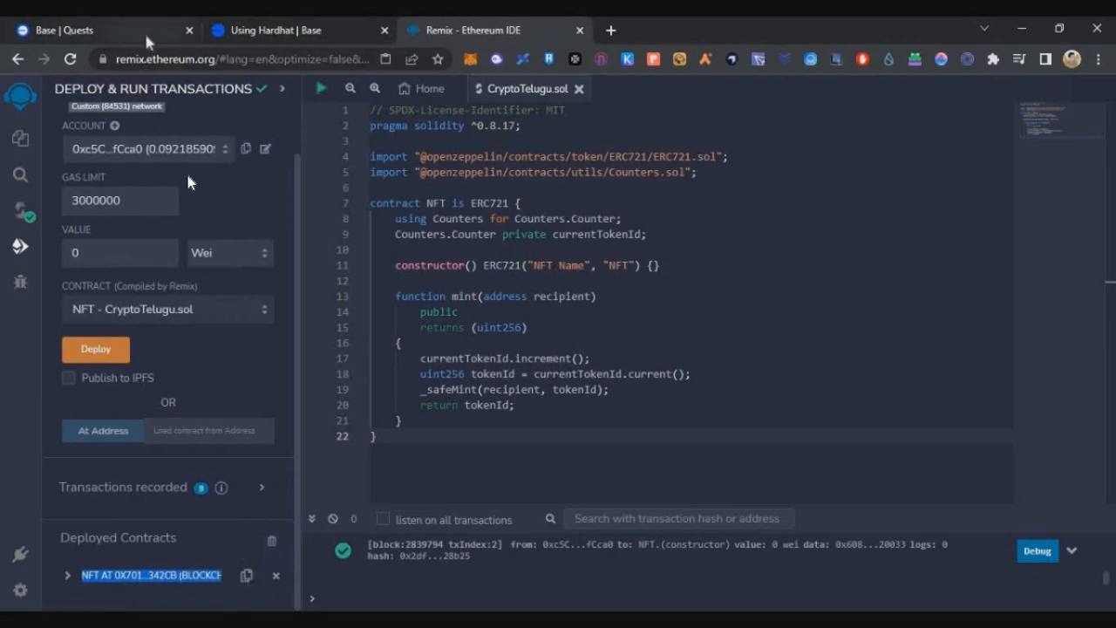
left_click(87, 29)
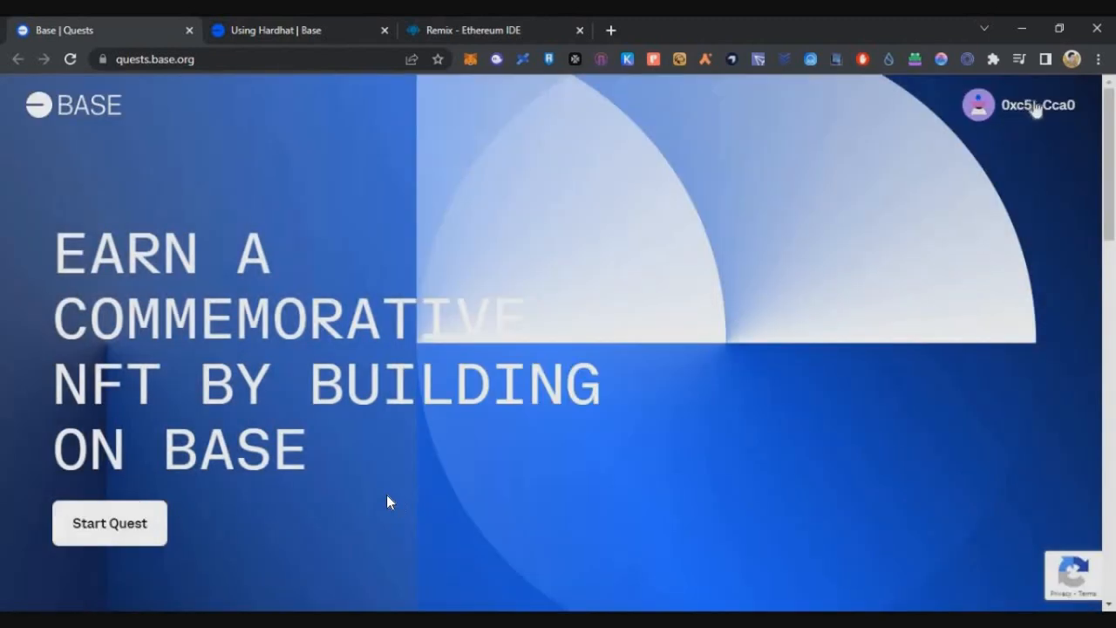
left_click(109, 522)
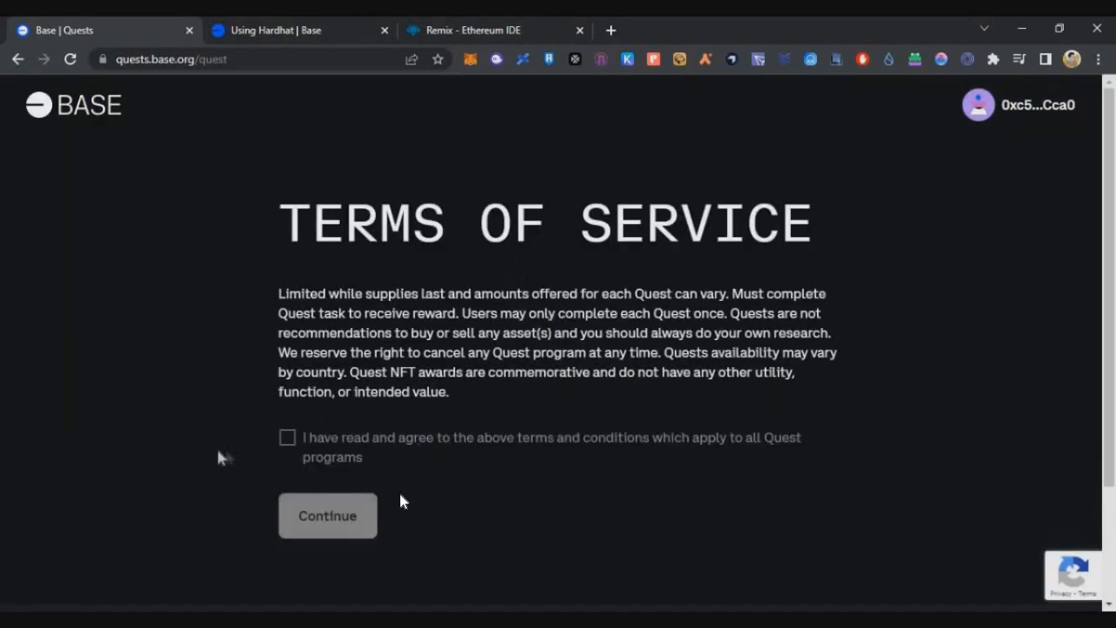
left_click(327, 515)
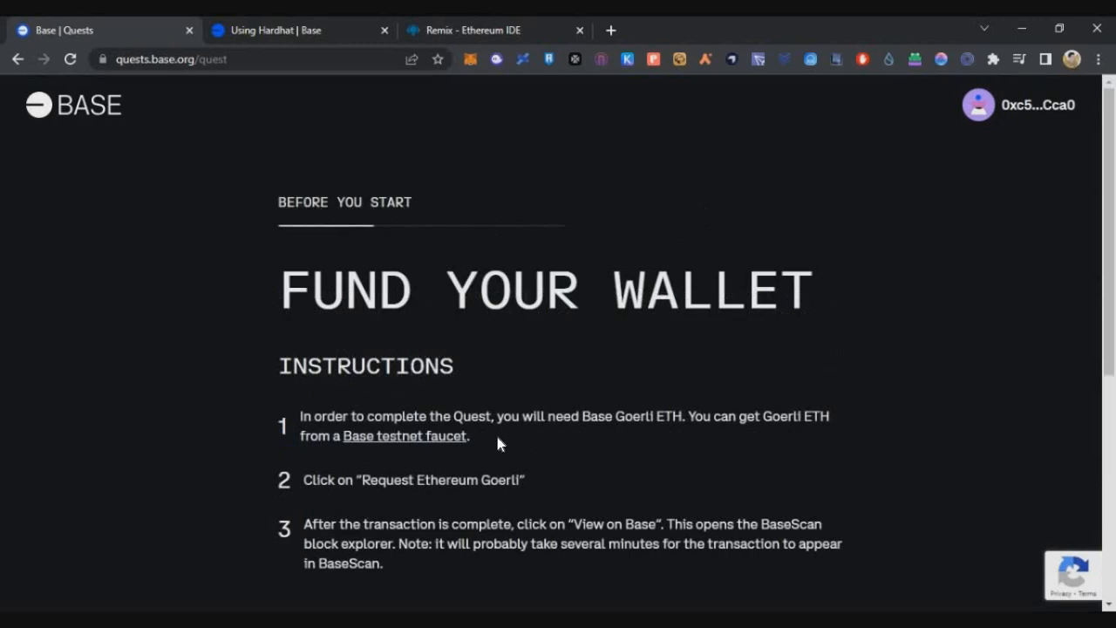
scroll("down", 3)
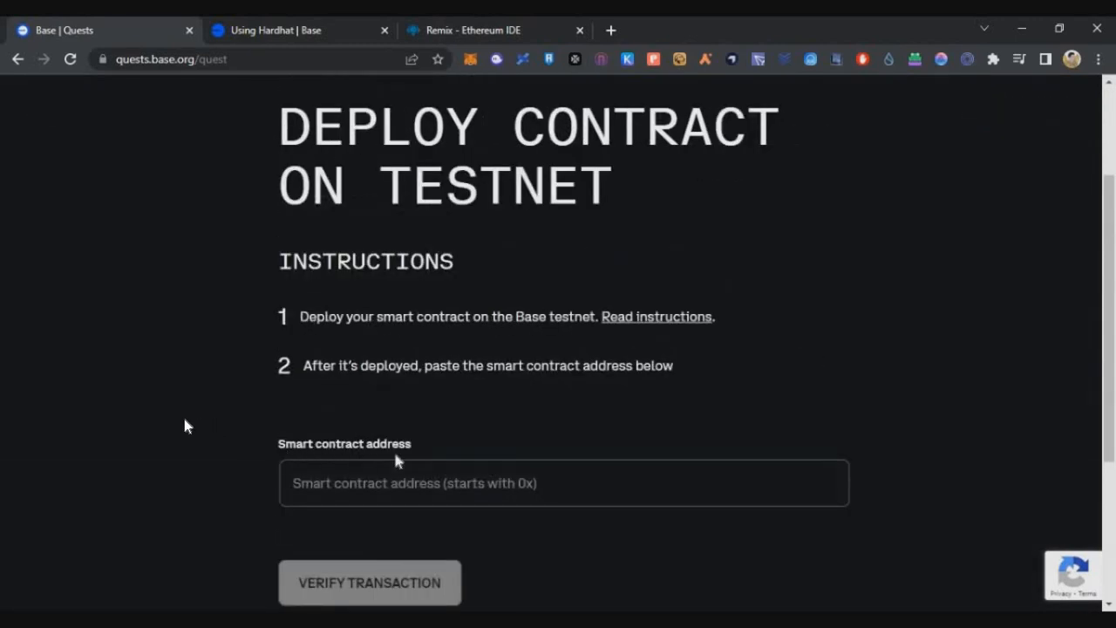
mouse_move(353, 477)
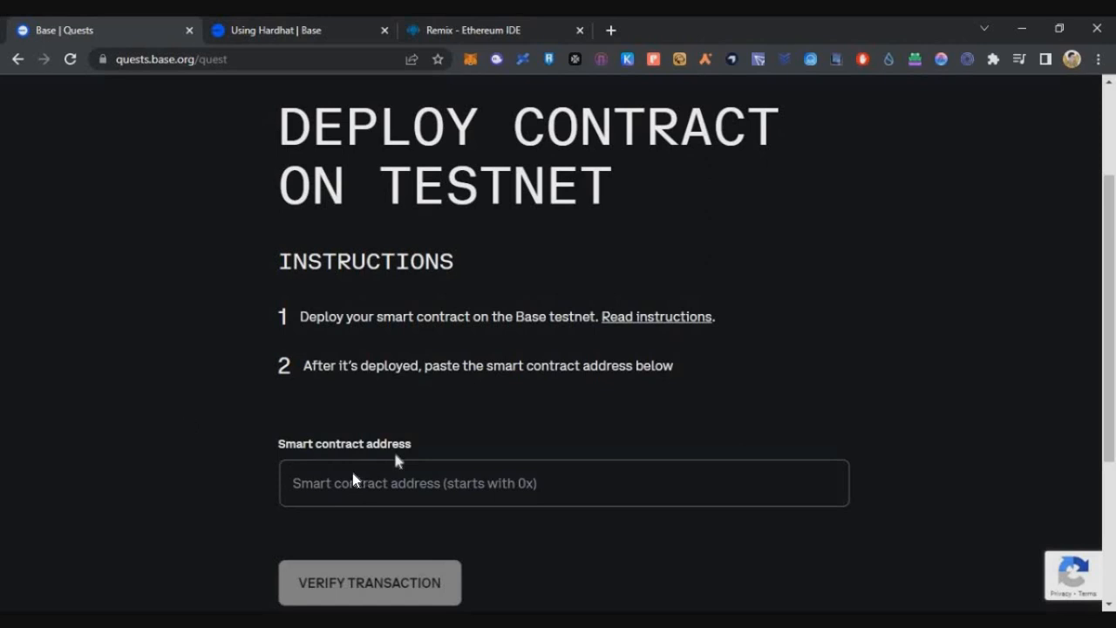
type("0x7014E7b878E92369b10C0A9e2Bc3D58Bc33342Cb")
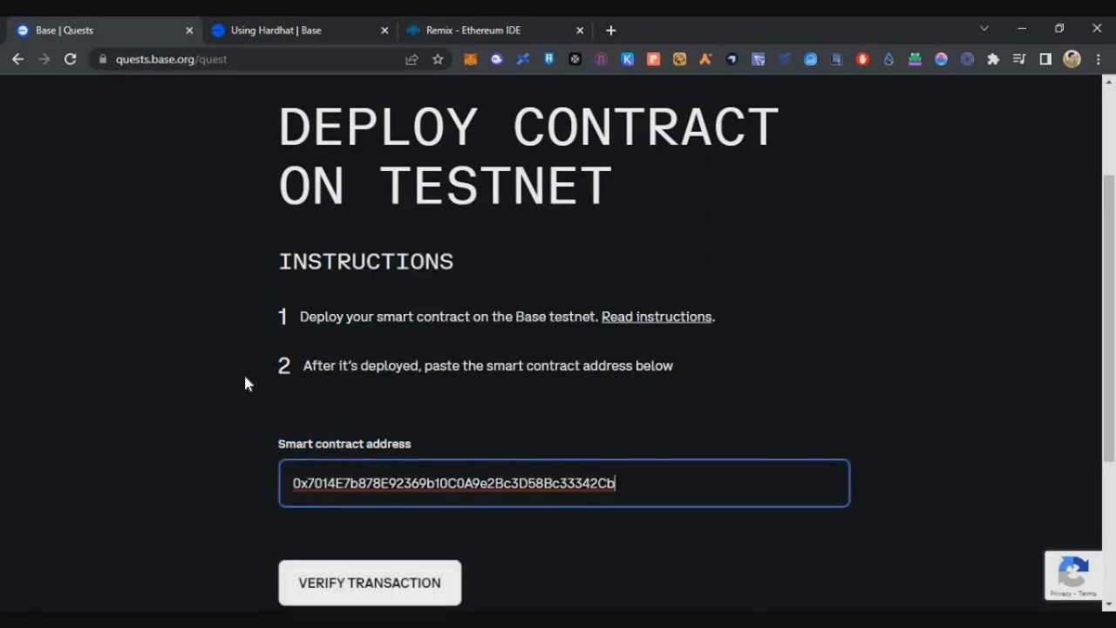
Verify the contract address, continue to the mint step, and begin minting.
left_click(368, 582)
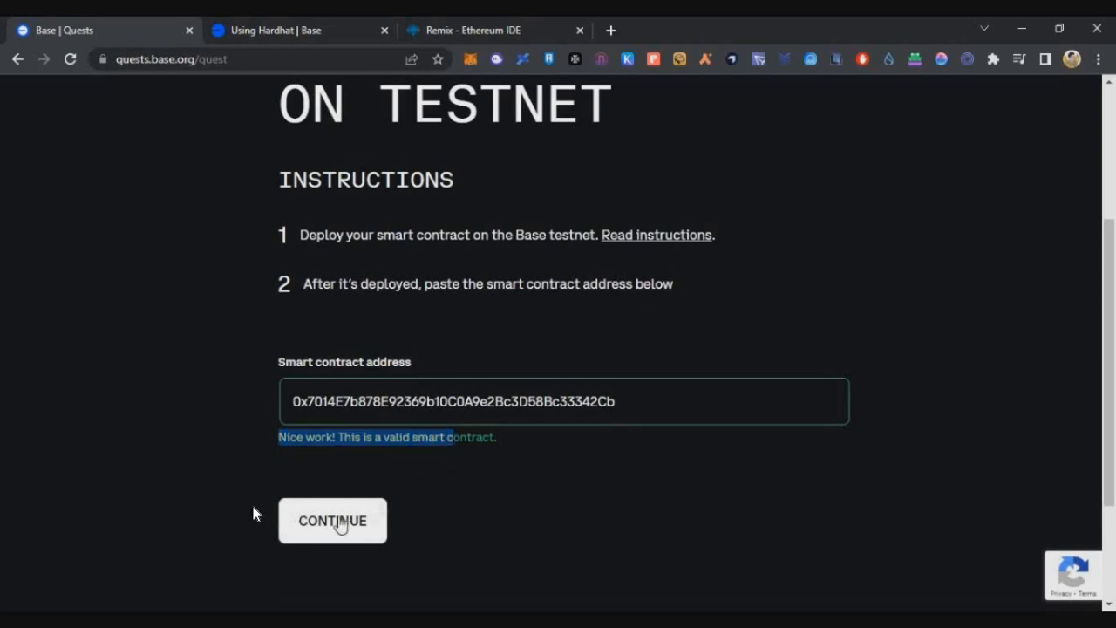
left_click(332, 521)
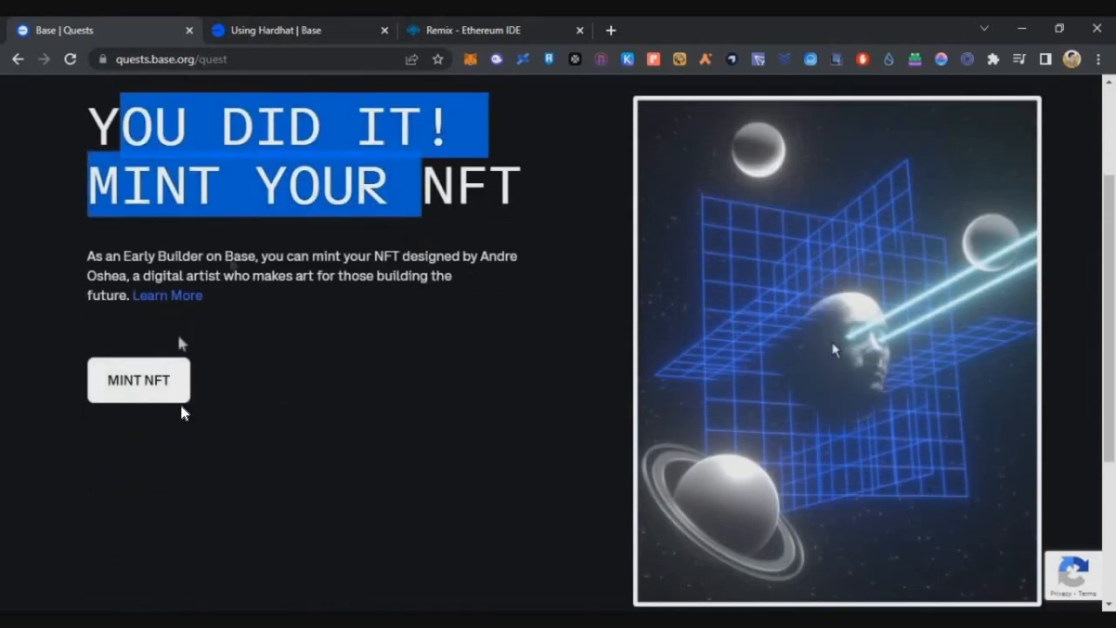
left_click(138, 380)
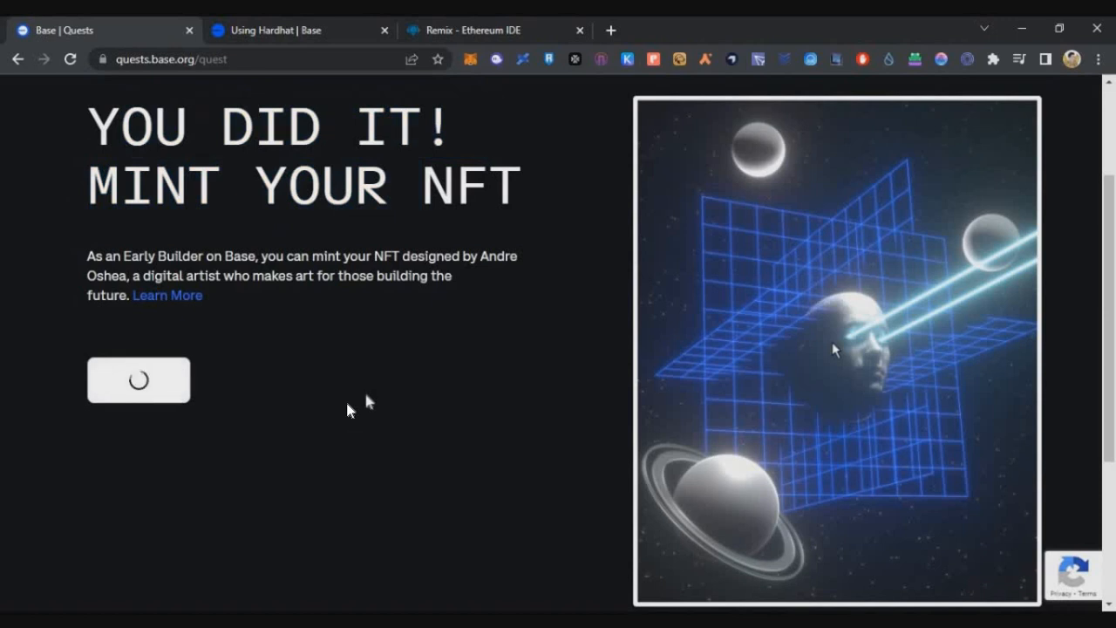
Mint the NFT with MetaMask approval, then view the wallet account on BaseScan.
left_click(139, 379)
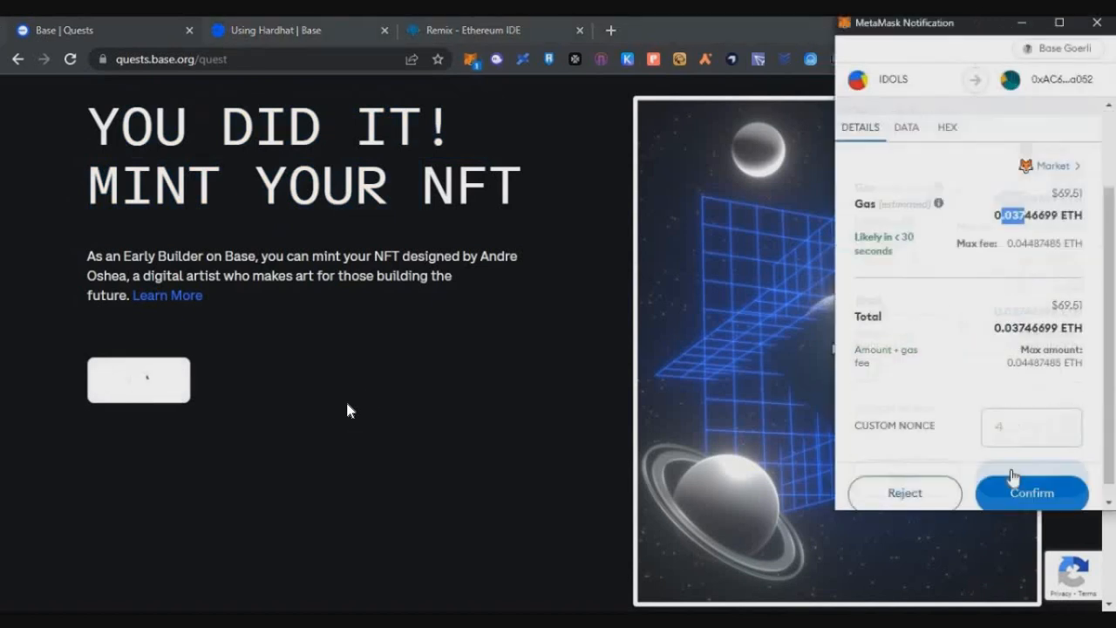
left_click(1030, 492)
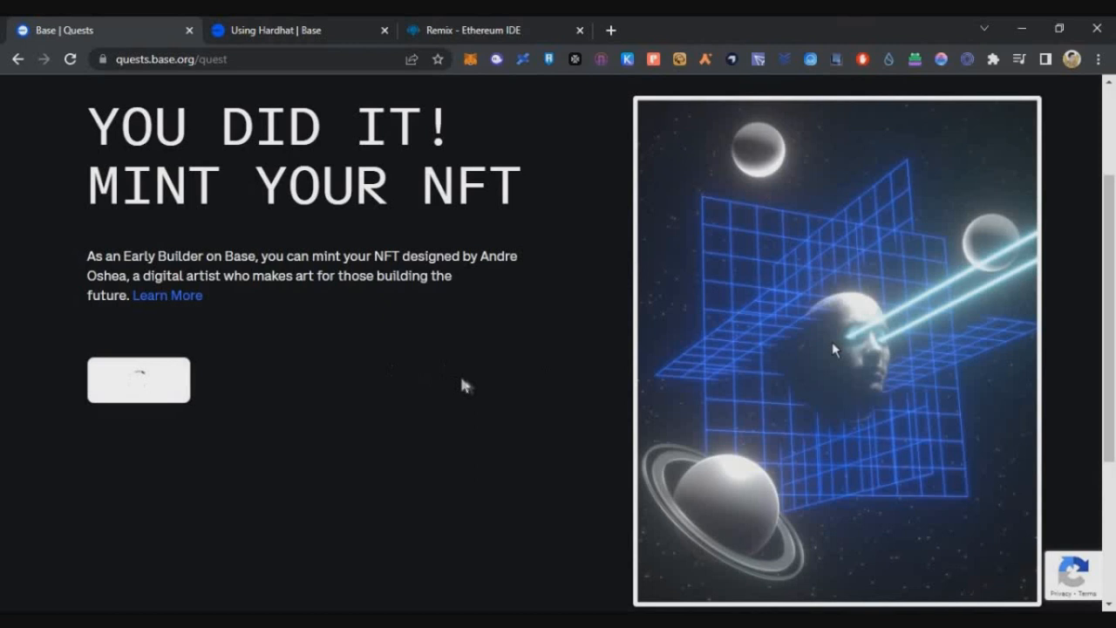
left_click(138, 379)
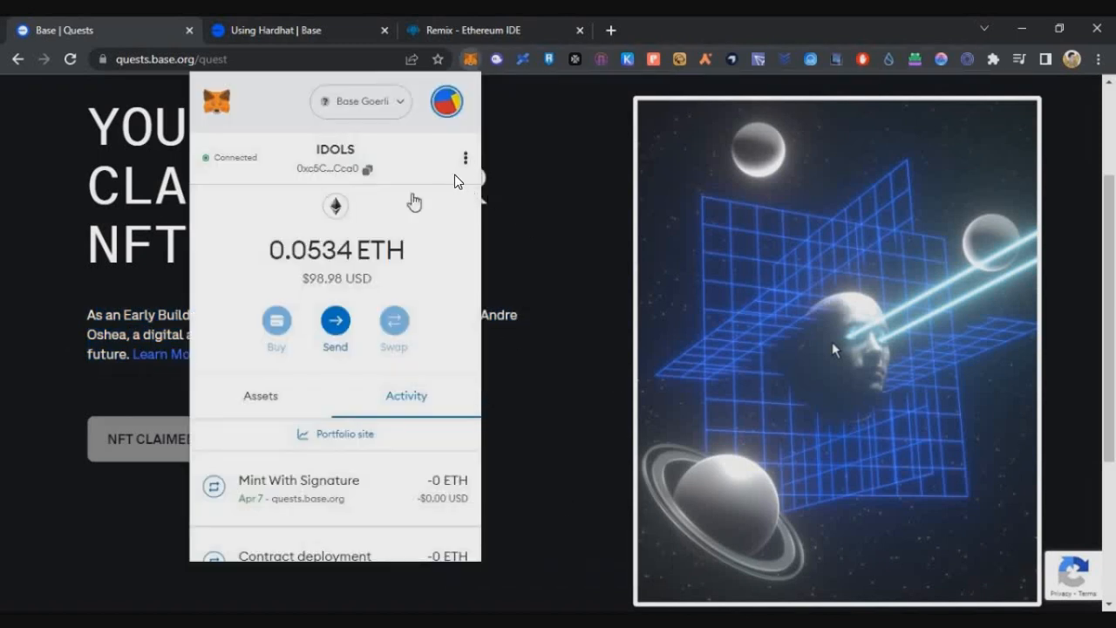
left_click(465, 157)
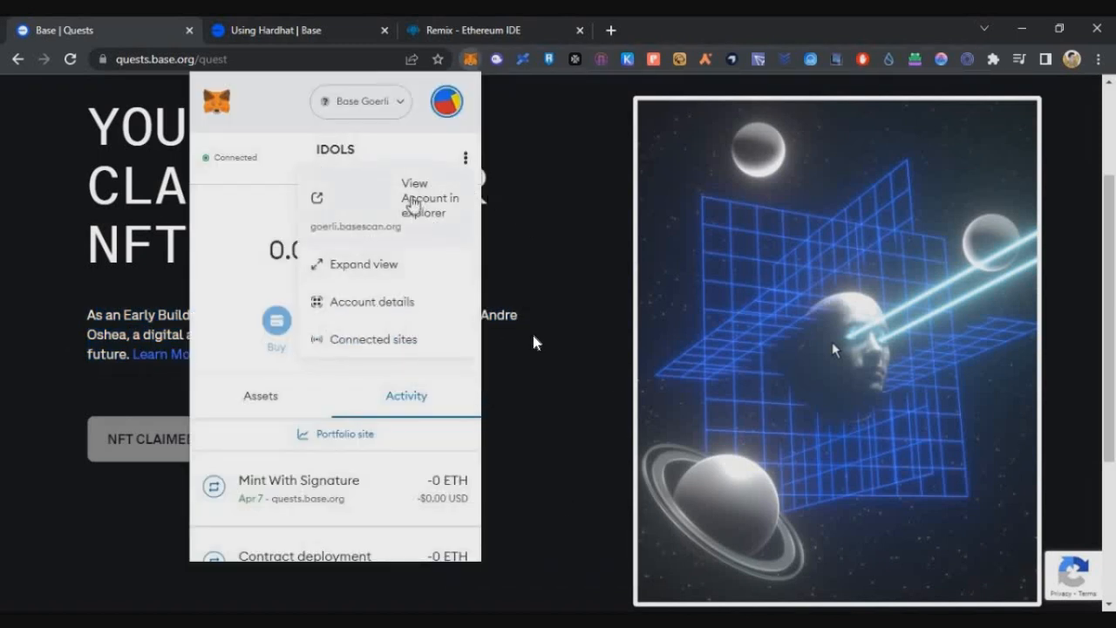
left_click(429, 197)
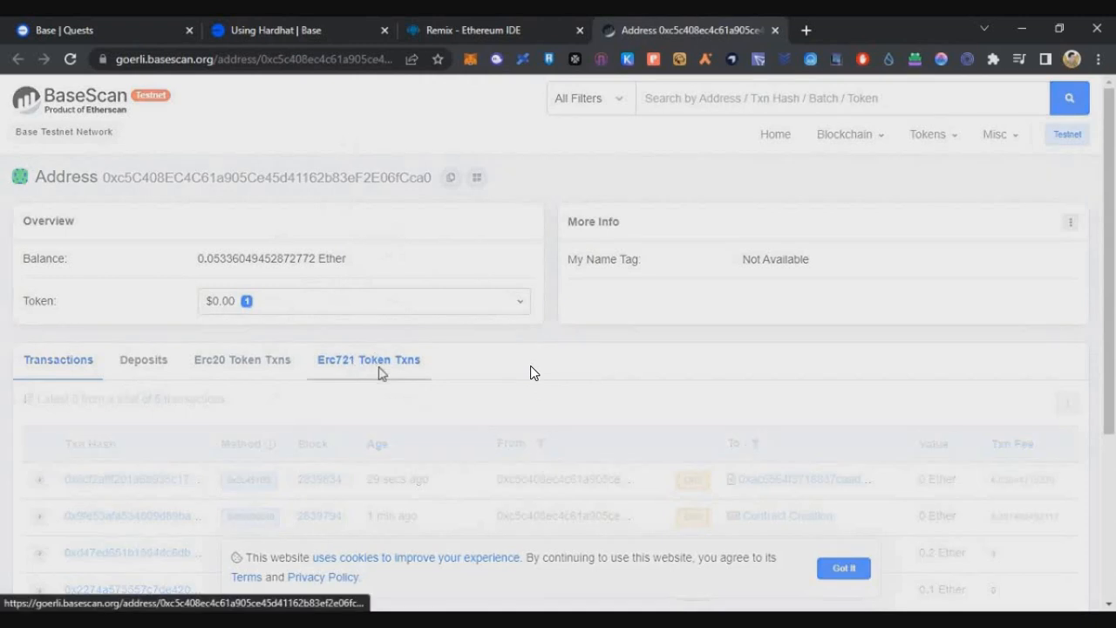
List ERC-721 transfers showing Base Builder token 53000, then return to Base Quests.
left_click(368, 360)
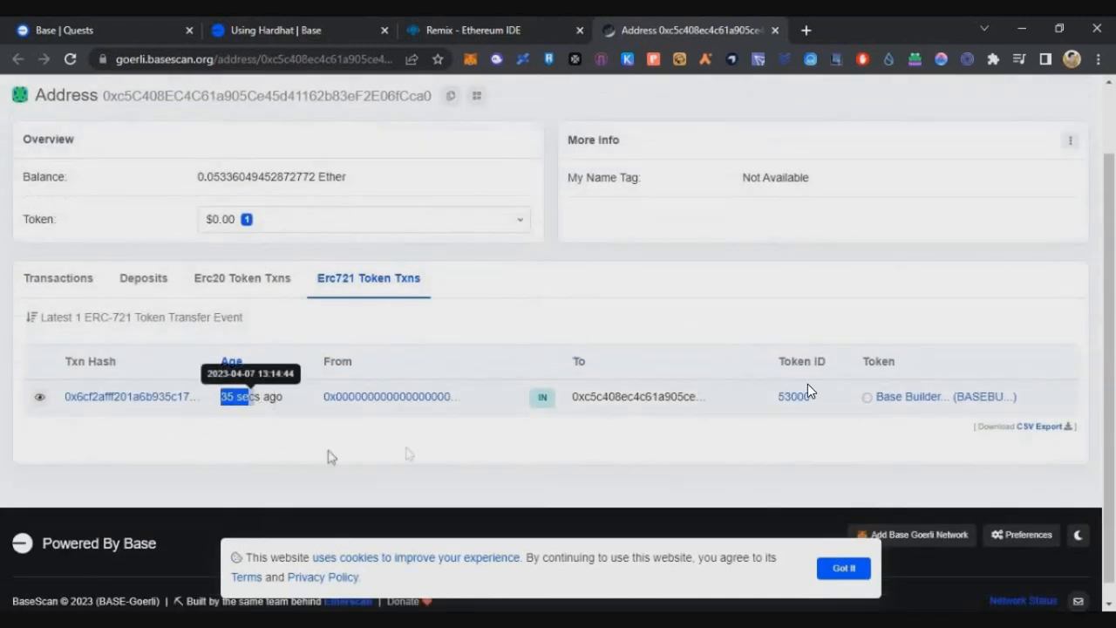
mouse_move(562, 307)
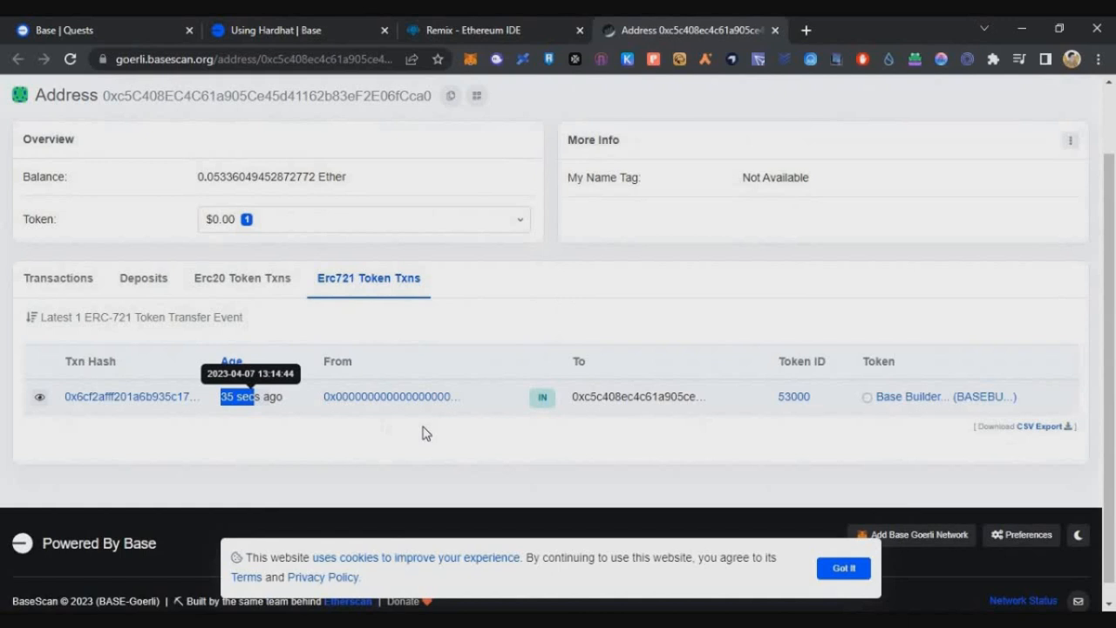
left_click(61, 46)
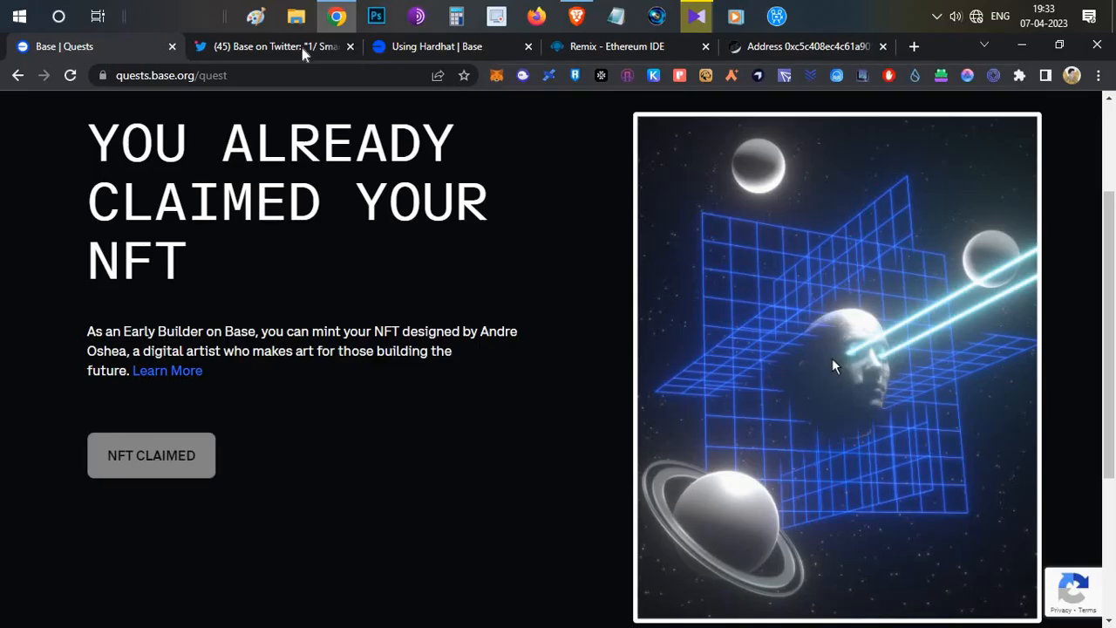
left_click(270, 46)
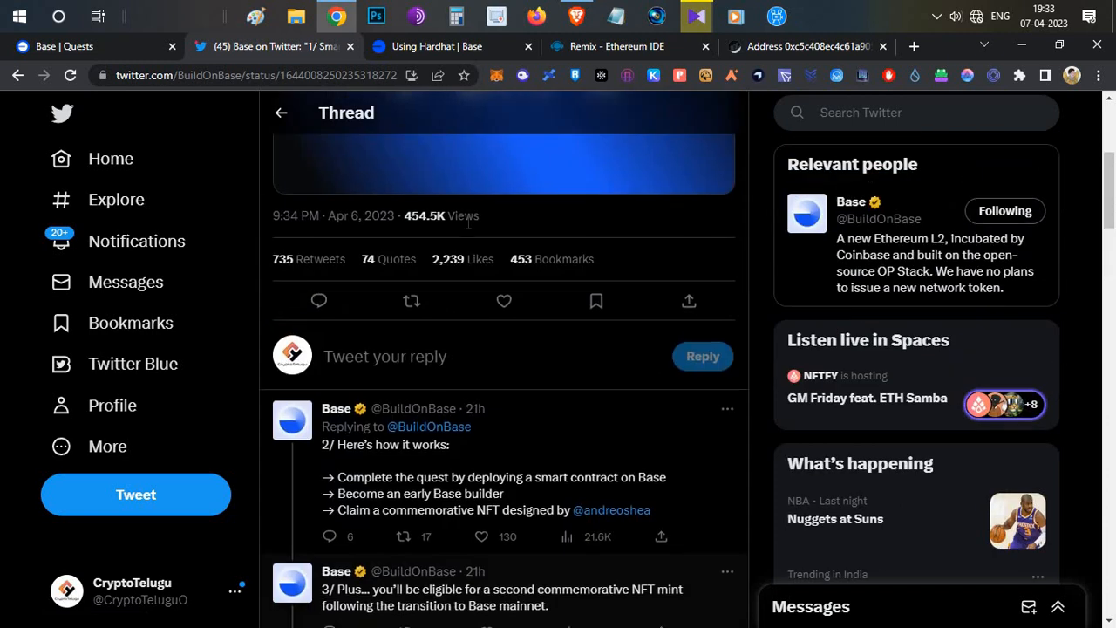
scroll("up", 3)
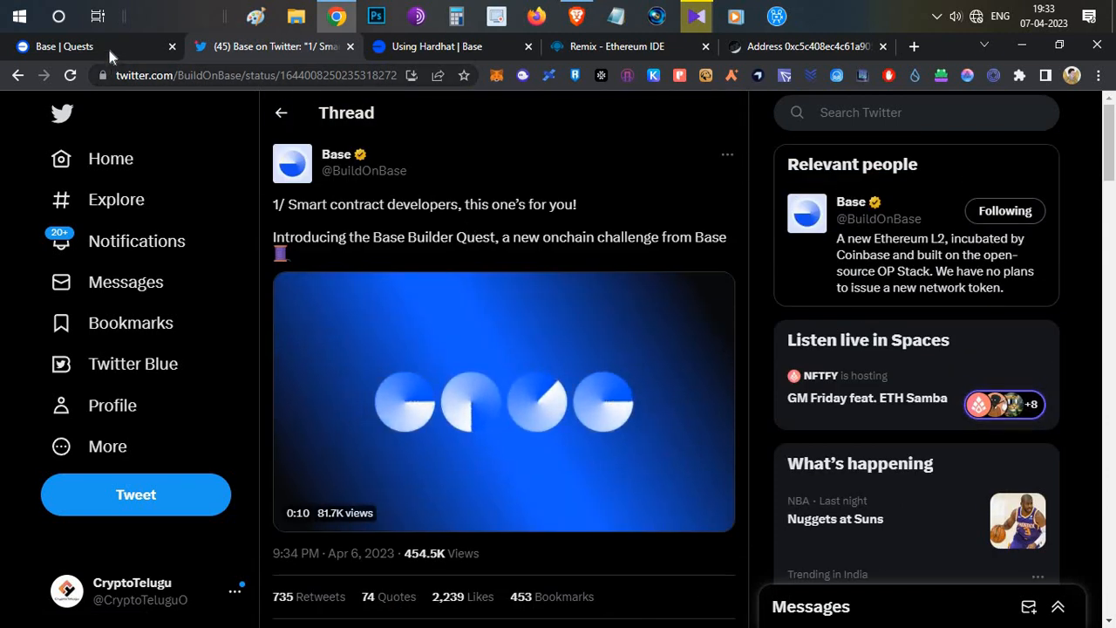
left_click(96, 46)
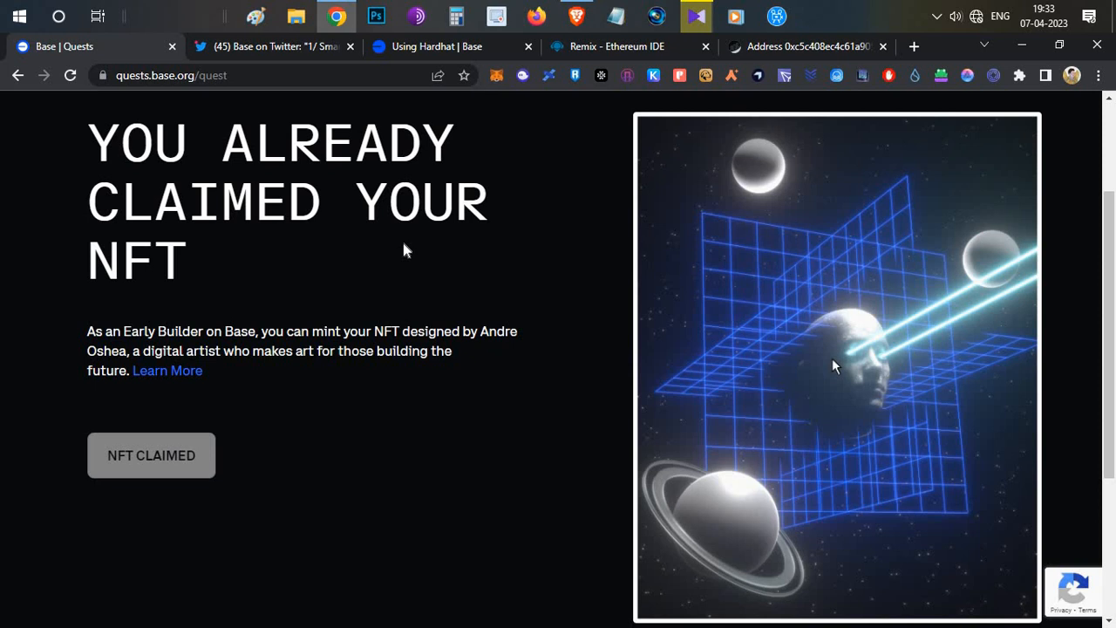
mouse_move(678, 142)
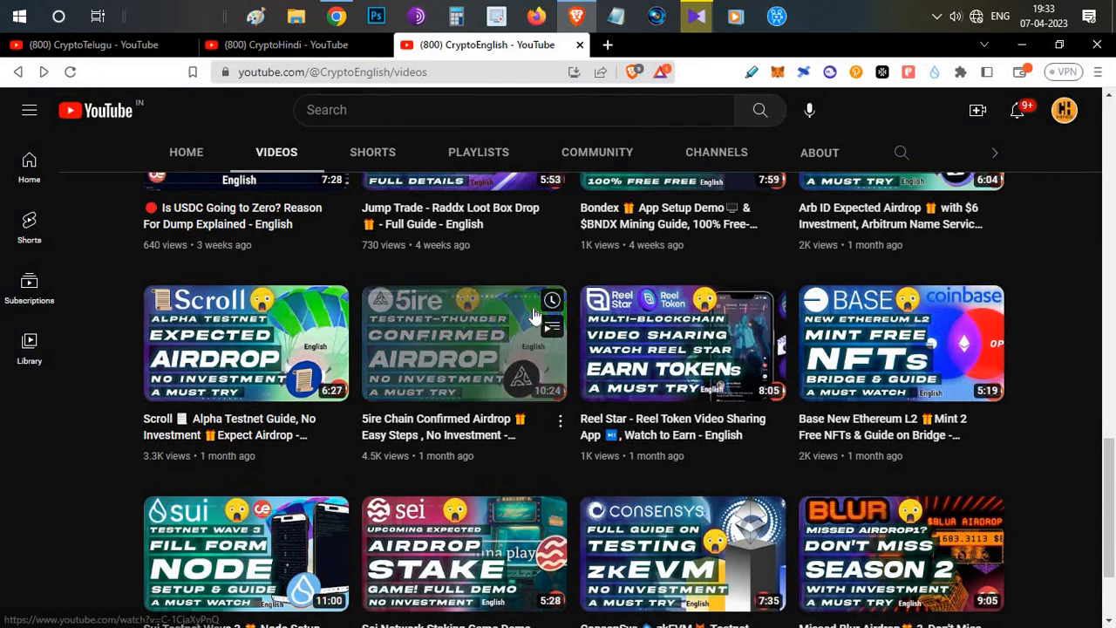
Scroll to the top of the CryptoEnglish channel's Videos page.
scroll("up", 3)
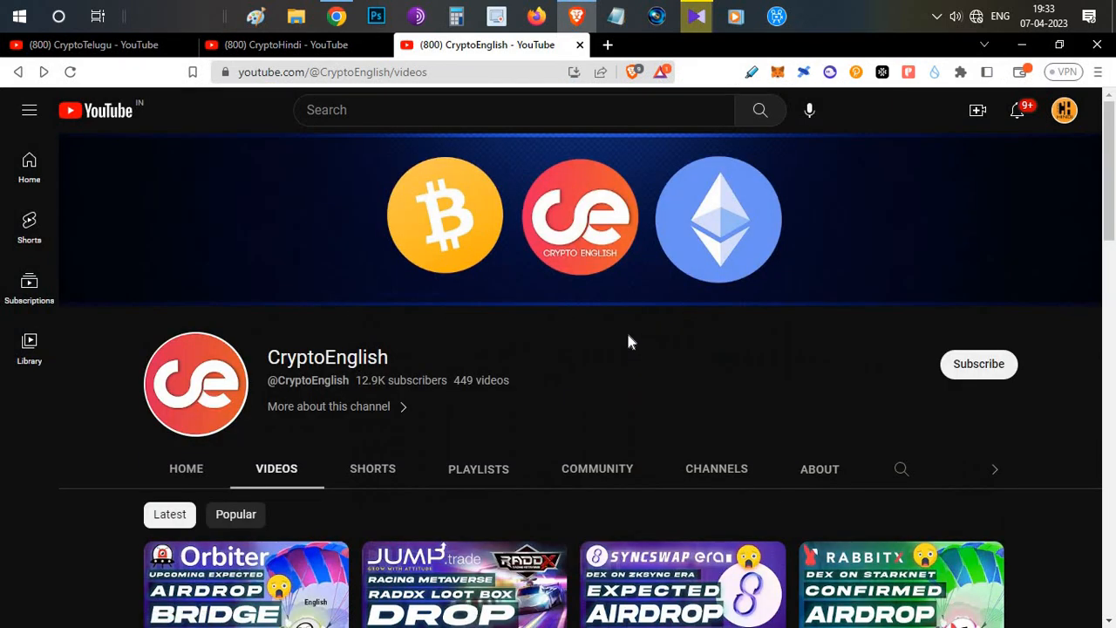
mouse_move(623, 339)
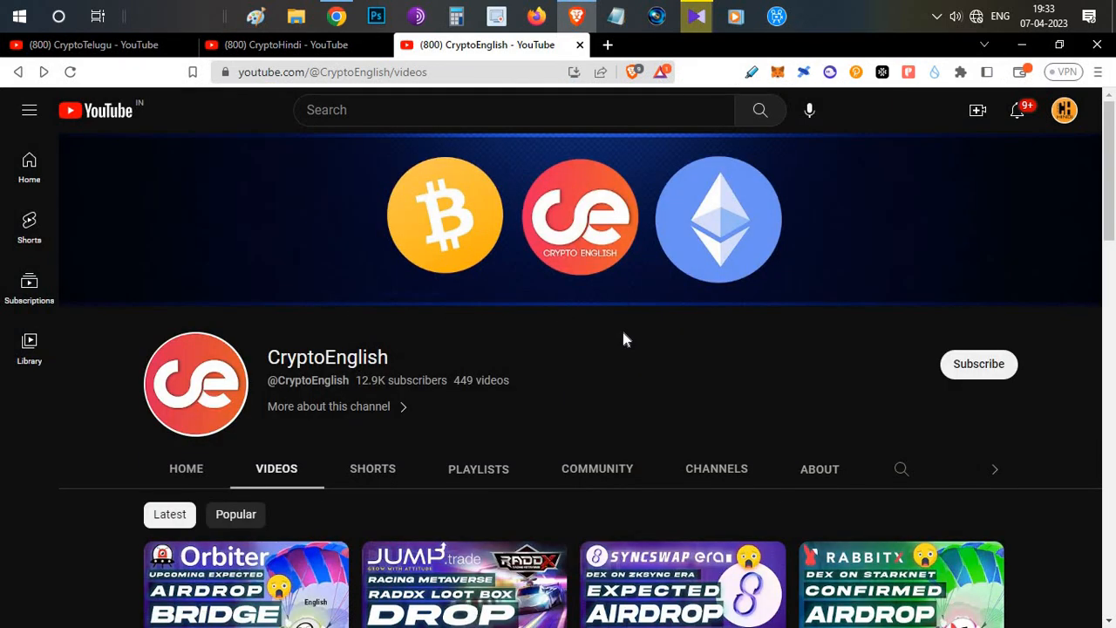